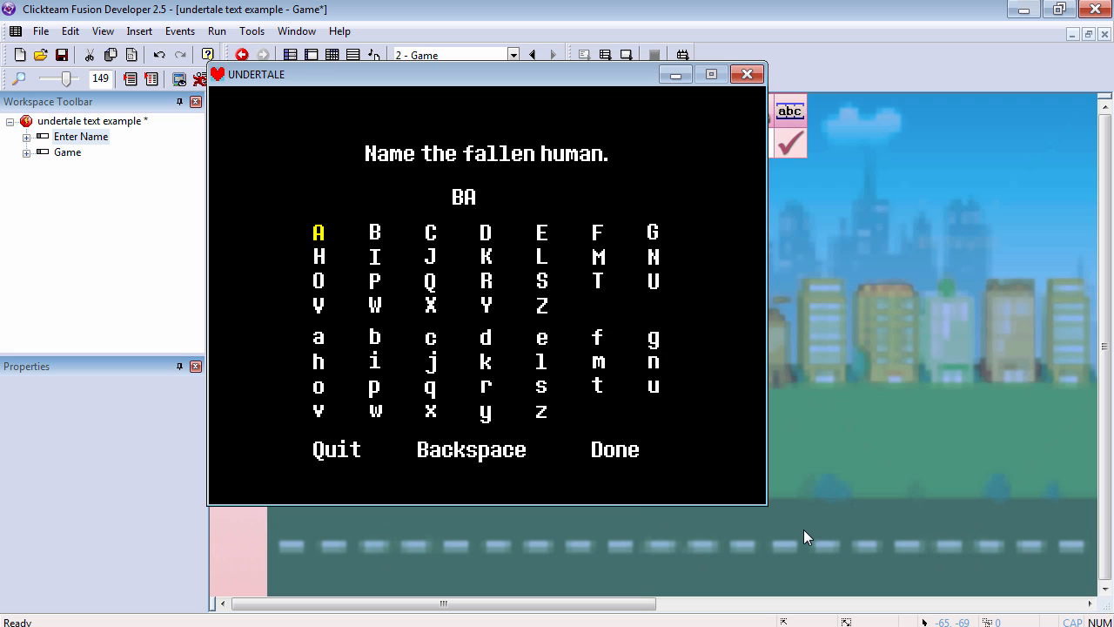
Close the running name-entry demo window
click(317, 233)
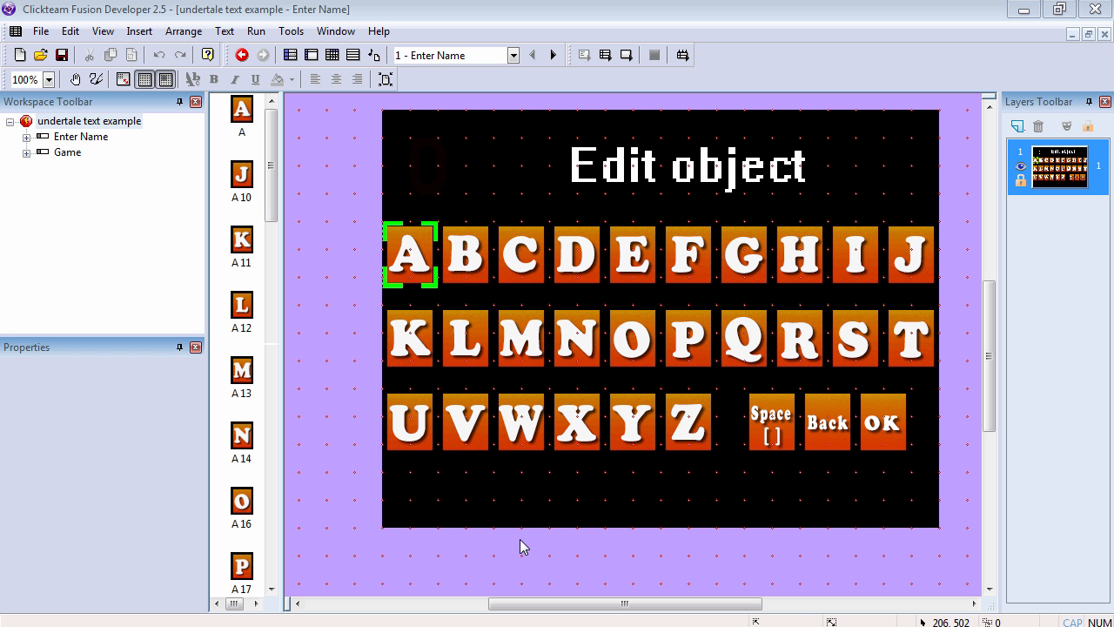
mouse_move(909, 352)
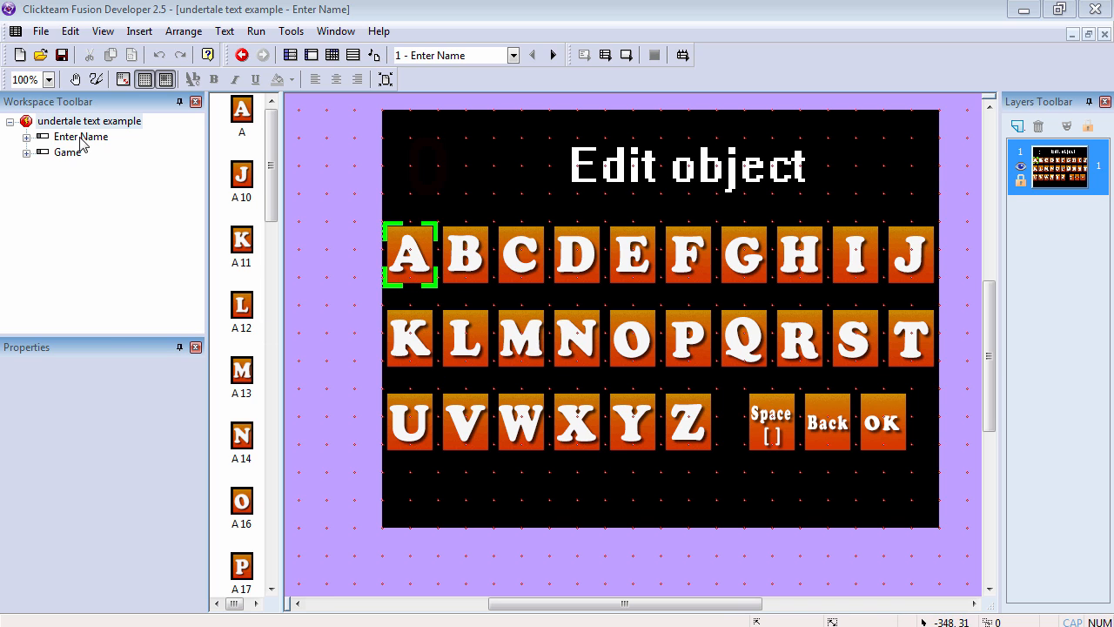
View the B letter image and the green selector's two-frame animation in the image editor
click(80, 136)
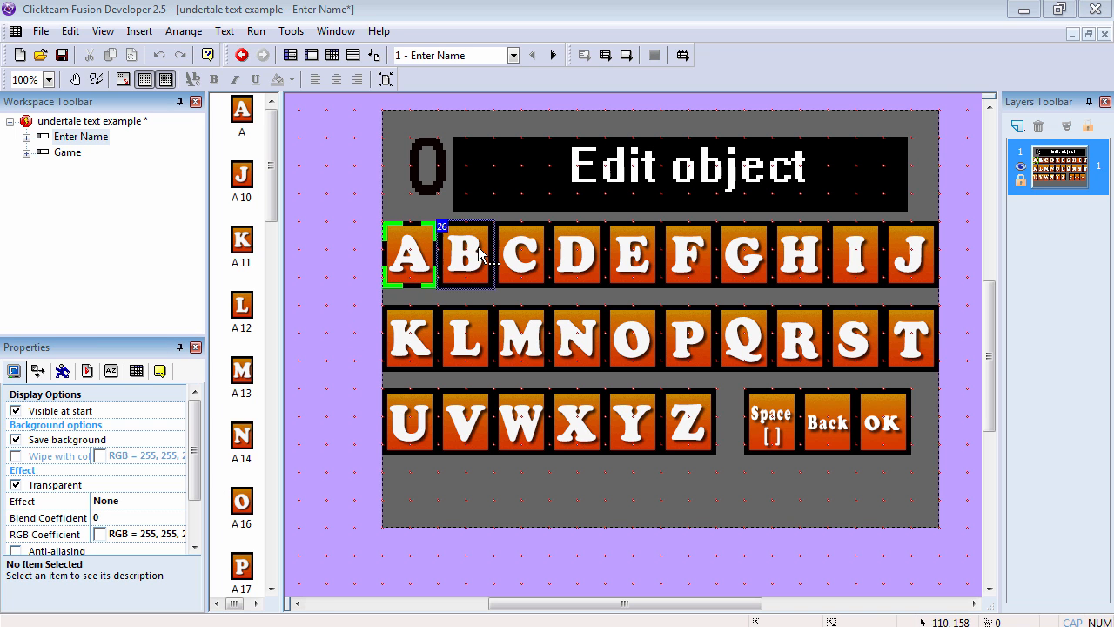
double_click(466, 255)
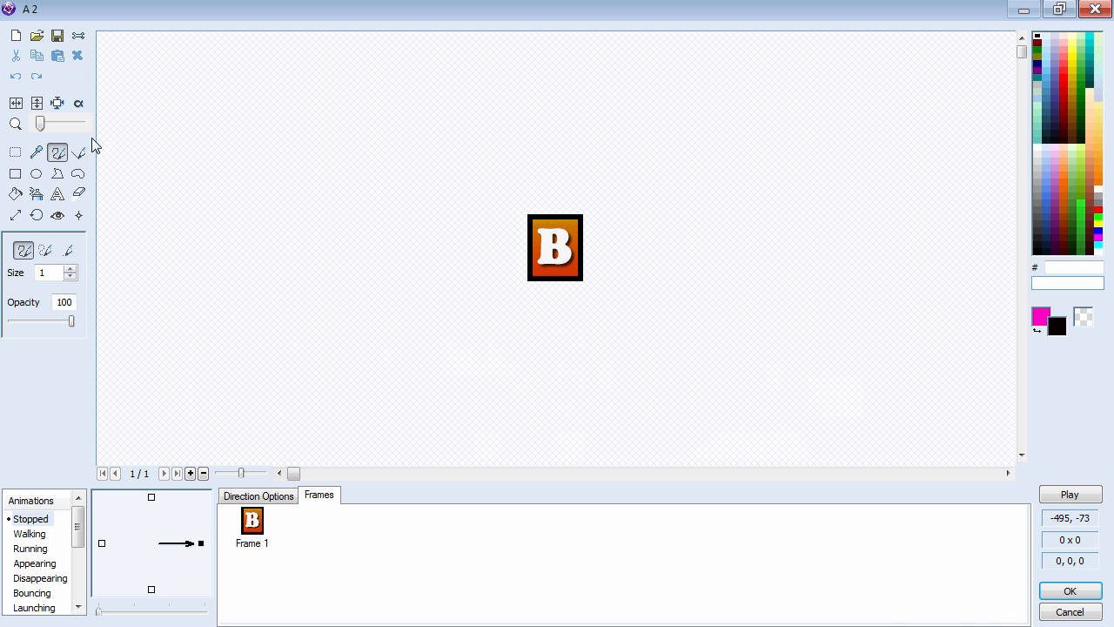
mouse_move(160, 190)
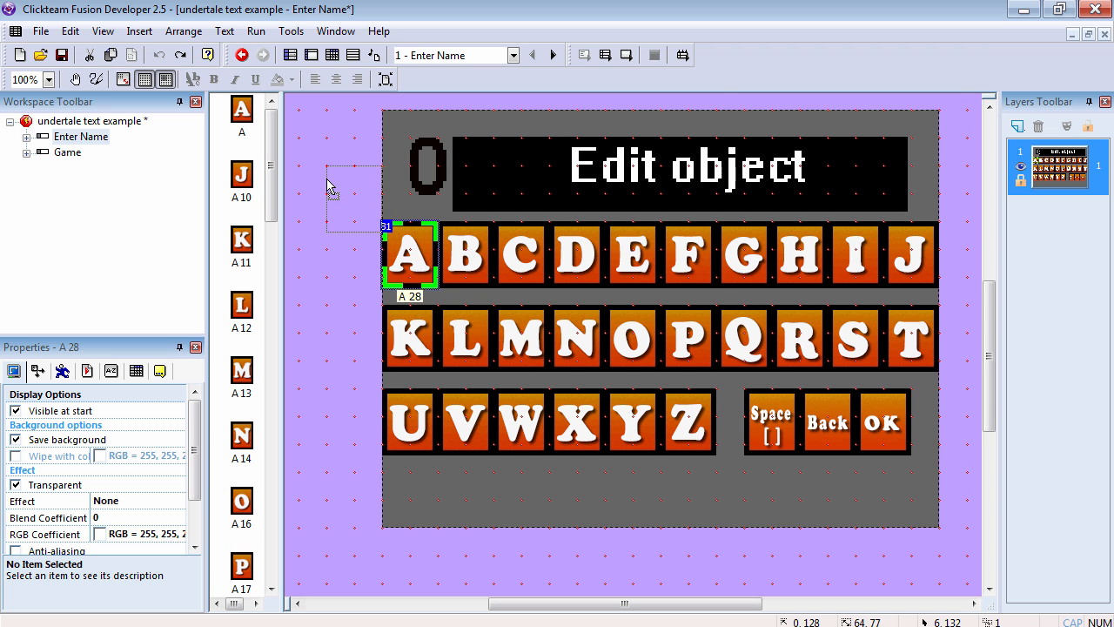
double_click(409, 252)
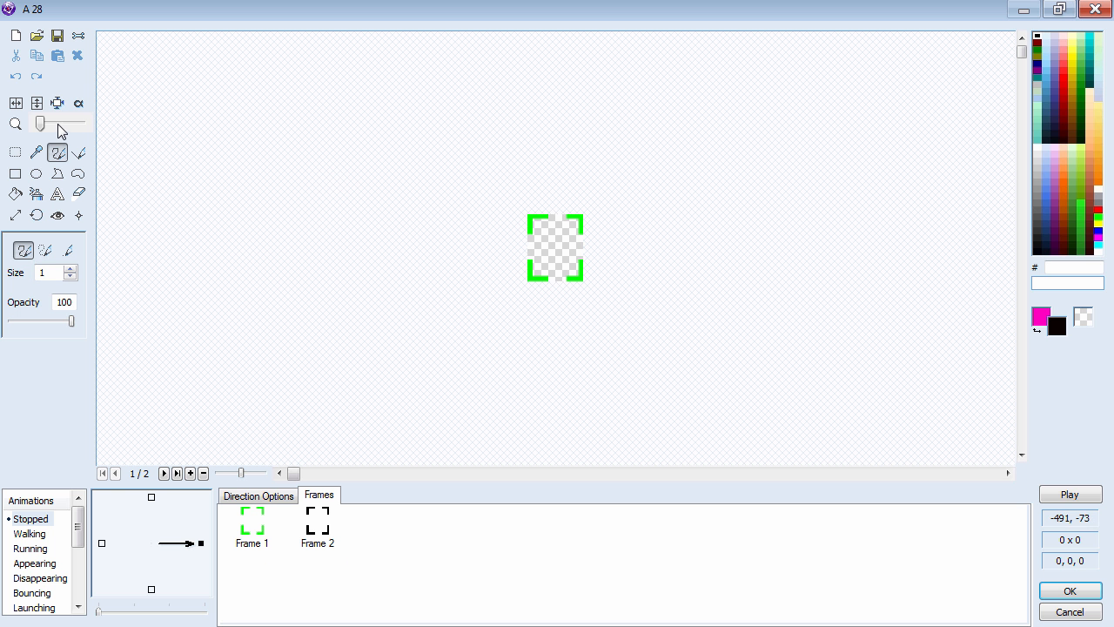
click(1068, 493)
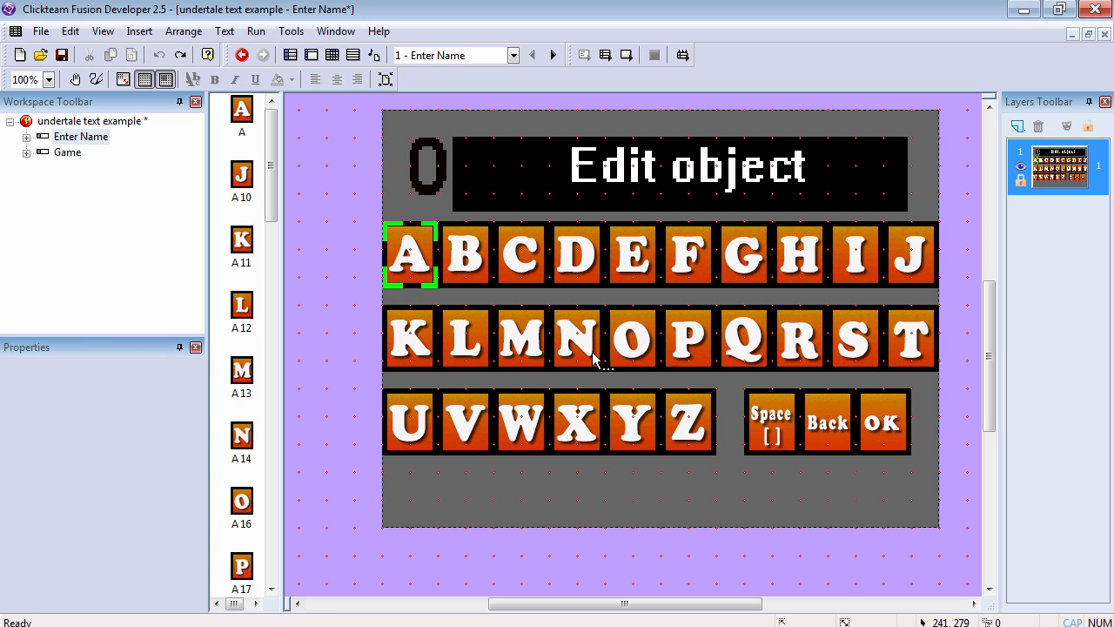
mouse_move(440, 174)
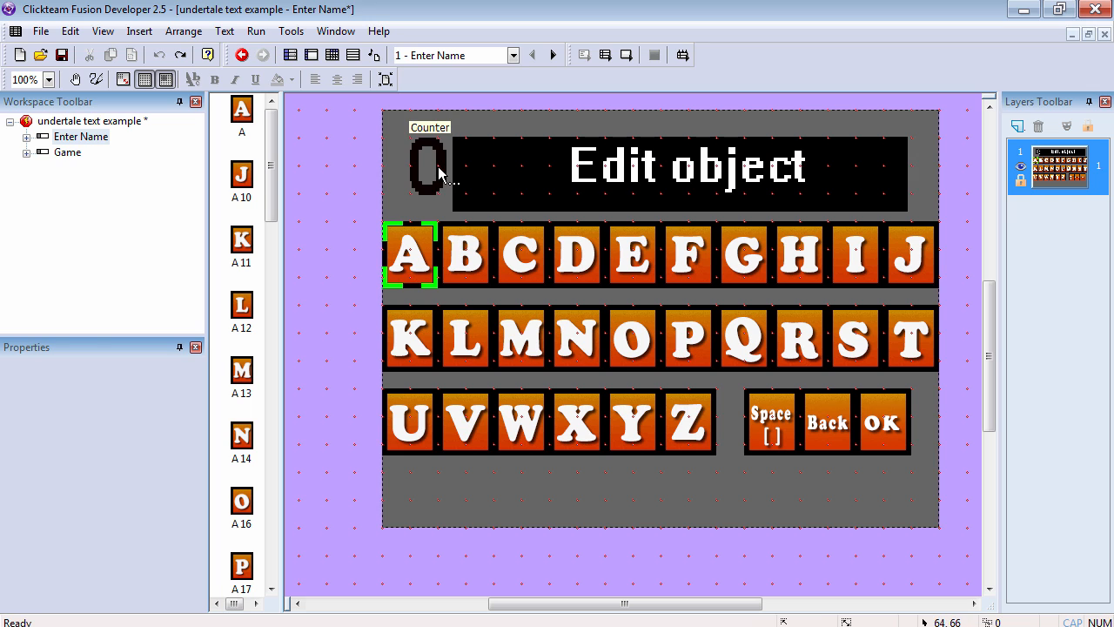
Select the counter object beside the title to view its value settings
click(427, 165)
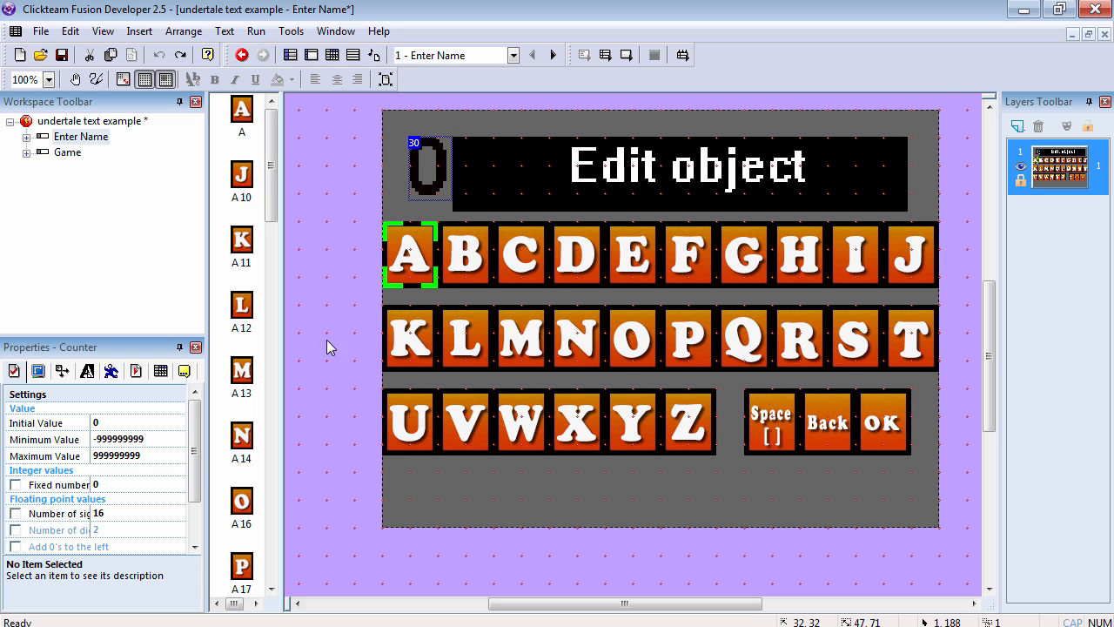
mouse_move(767, 473)
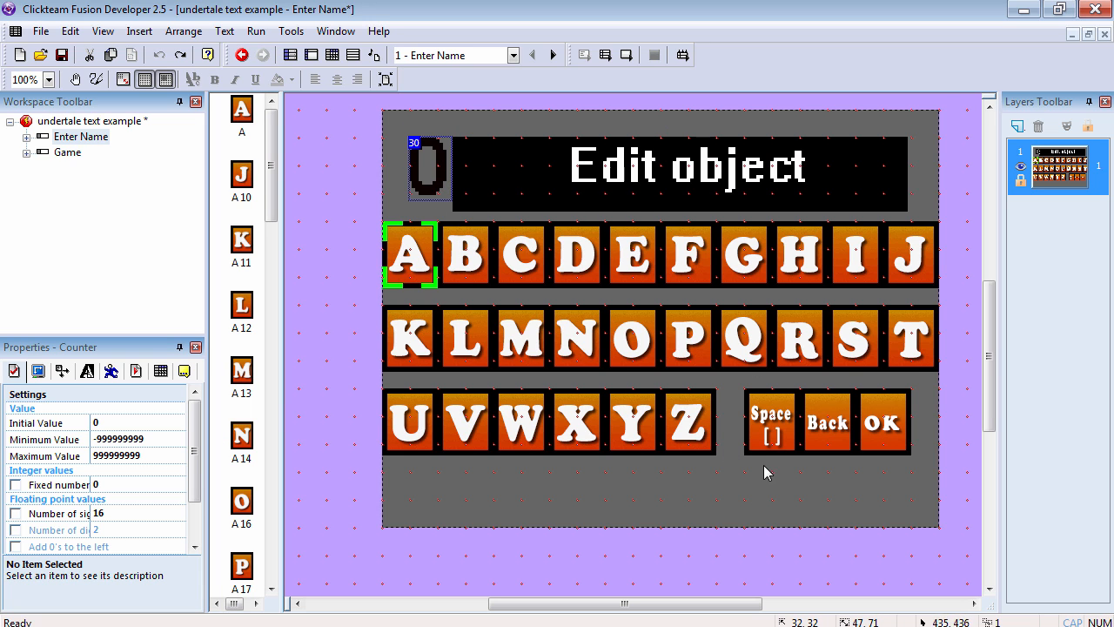
mouse_move(404, 215)
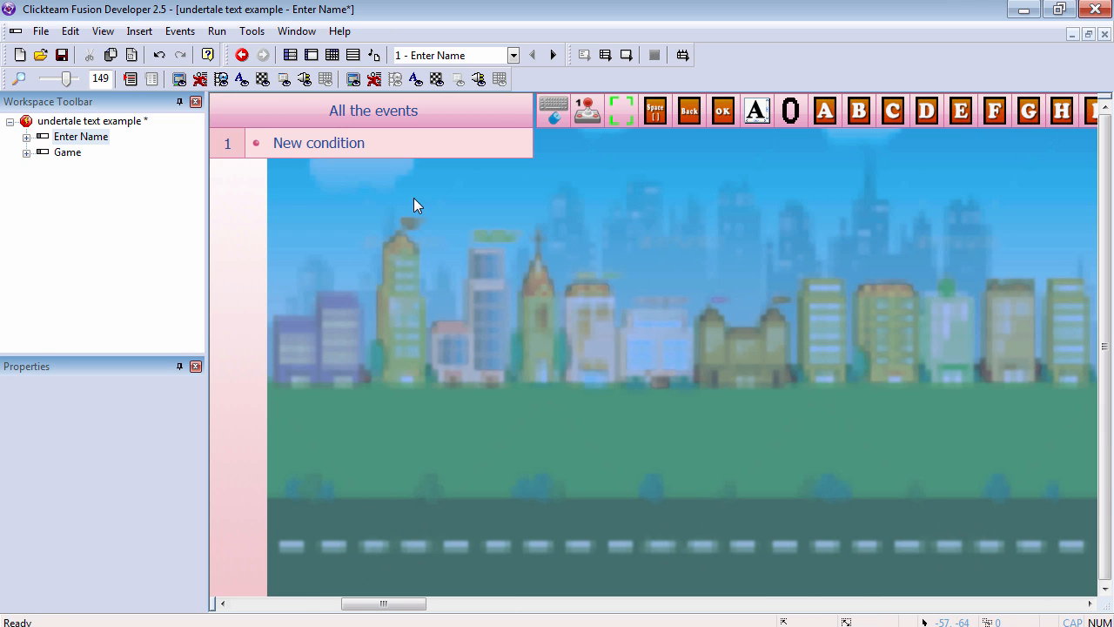
Add an event where pressing Right Arrow adds to the counter, and test-run it
double_click(319, 143)
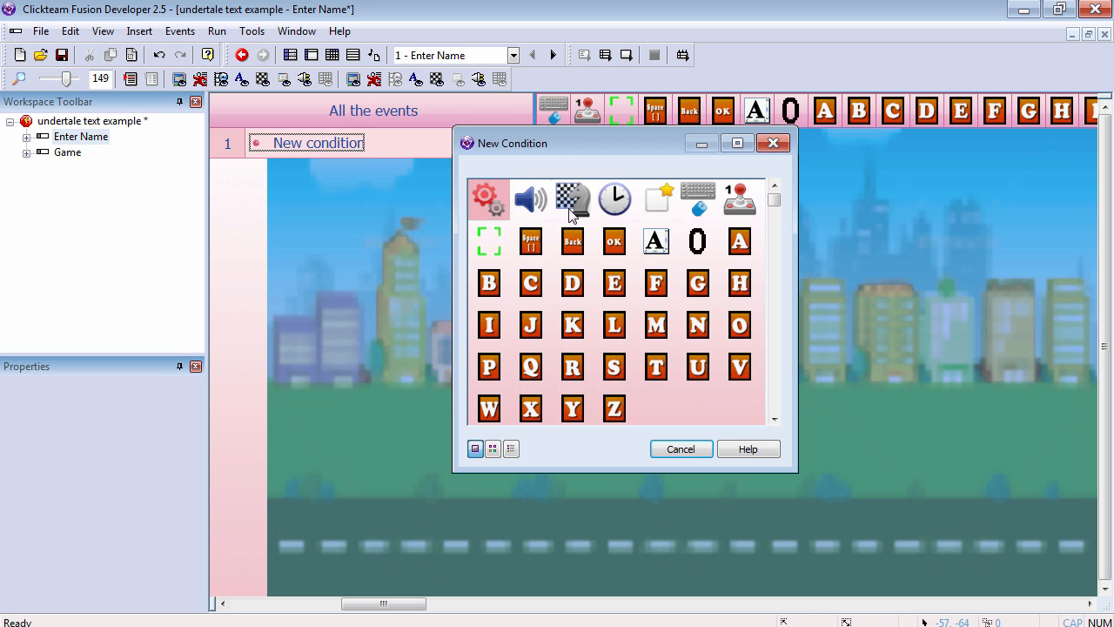
click(699, 198)
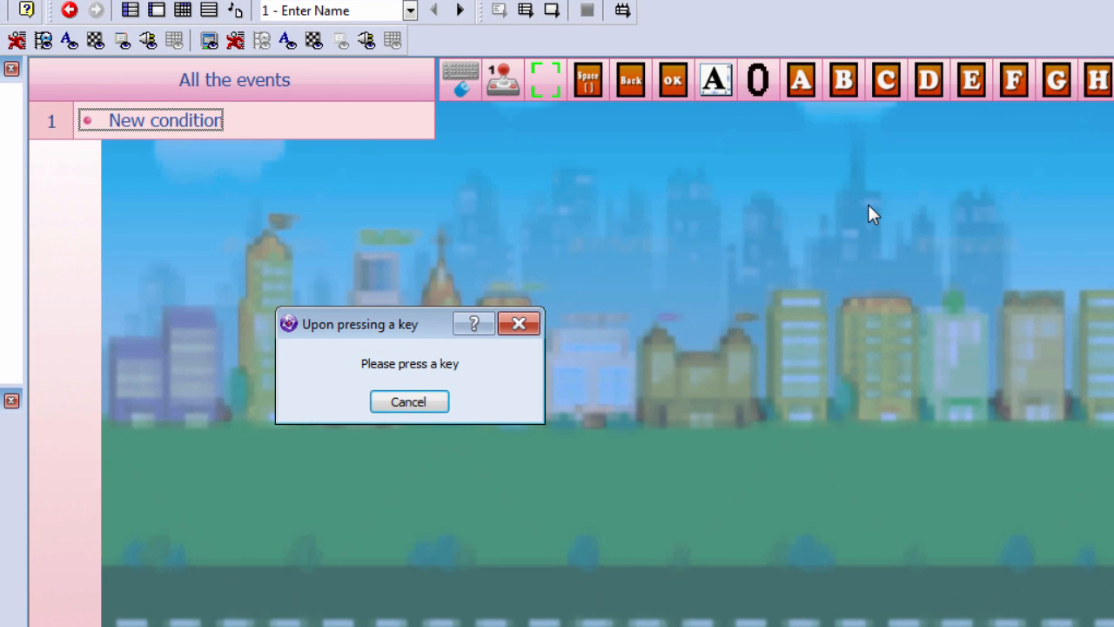
key(Right)
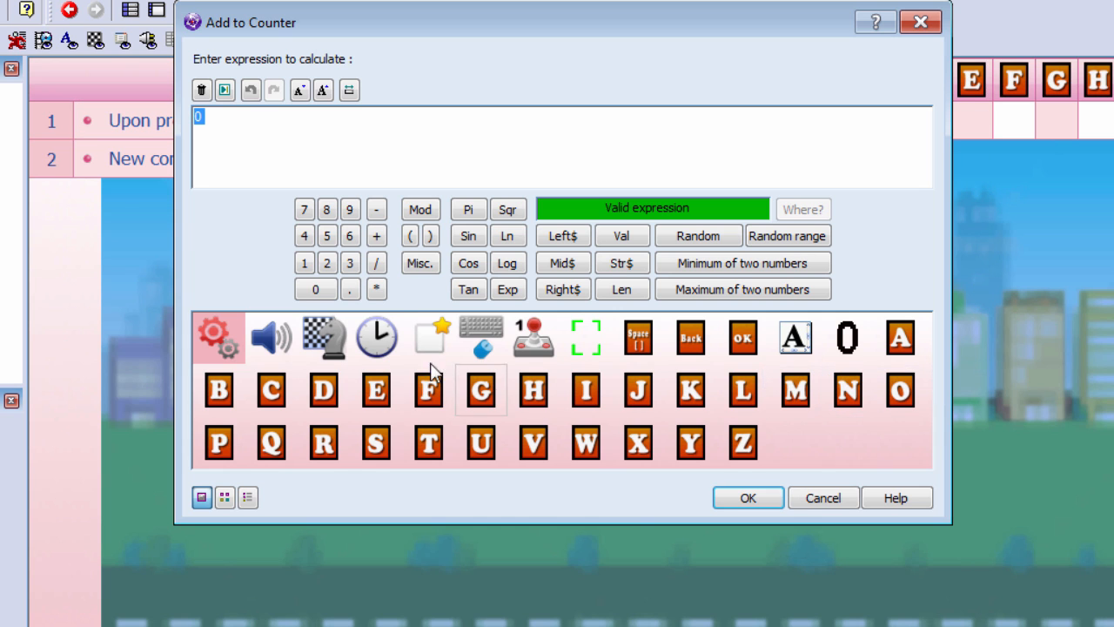
click(747, 497)
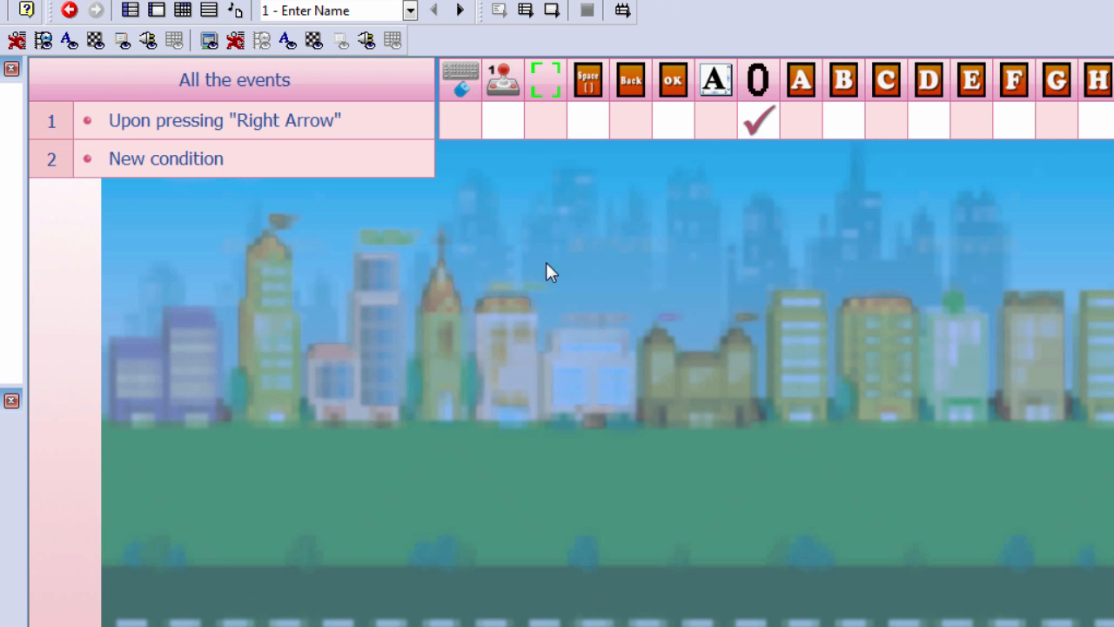
click(551, 11)
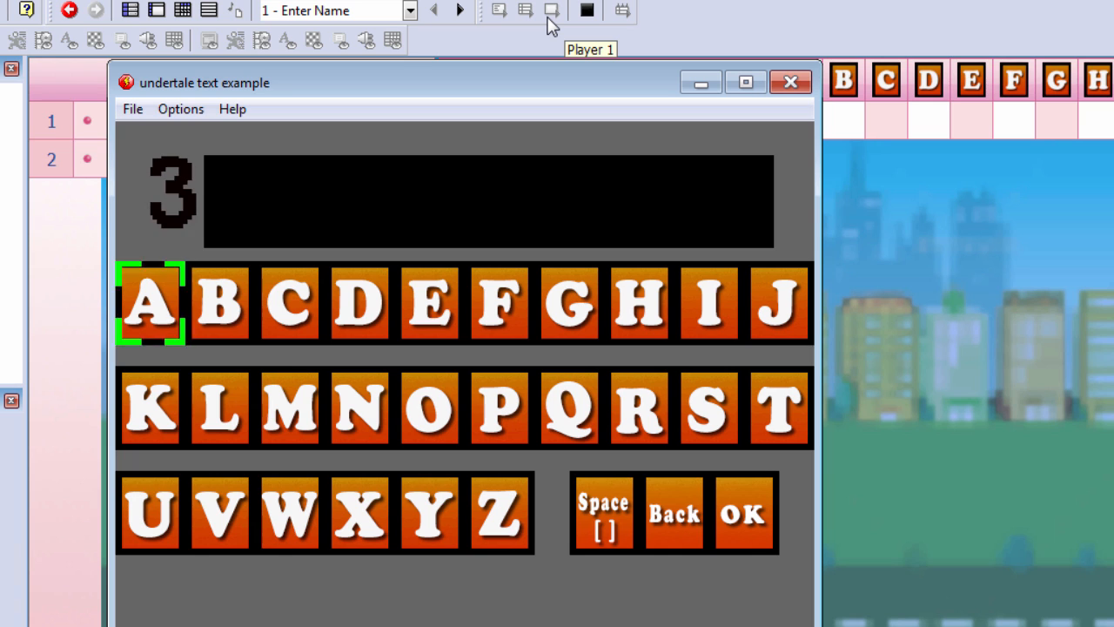
click(791, 82)
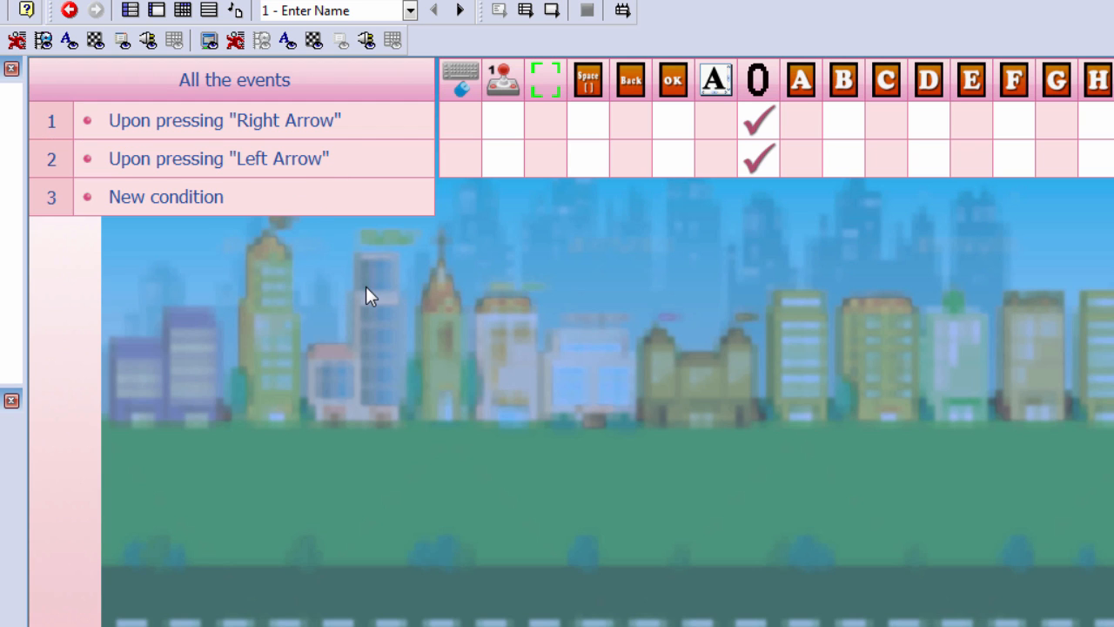
Make the Left Arrow event subtract from the counter
right_click(757, 158)
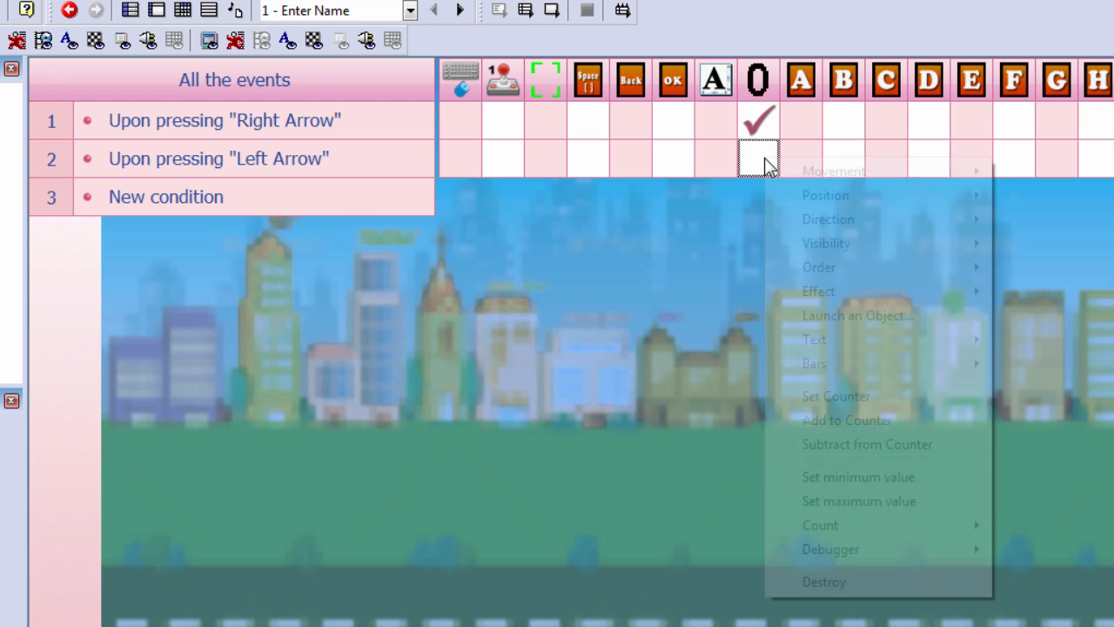
click(867, 444)
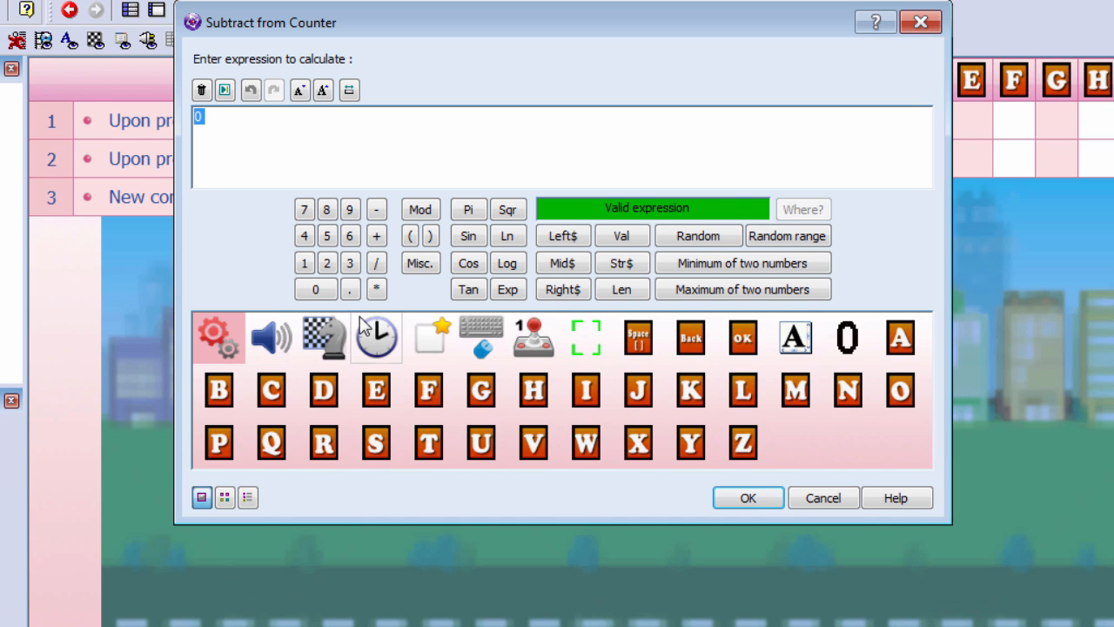
click(746, 497)
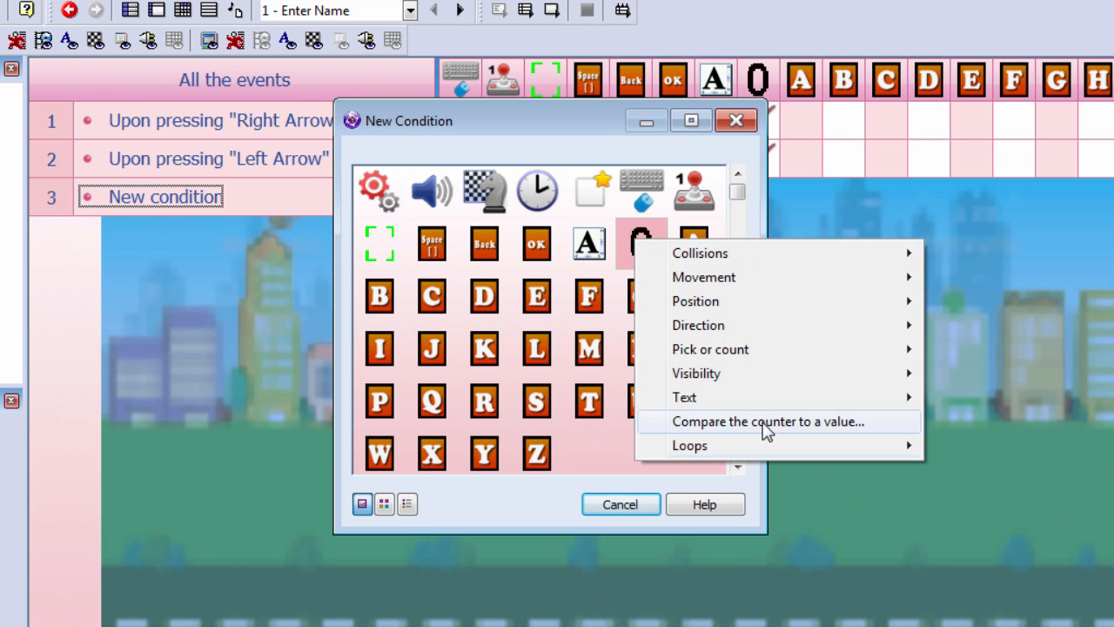
Add counter-equals-0 and counter-equals-1 events that set the green selector box's position
click(767, 421)
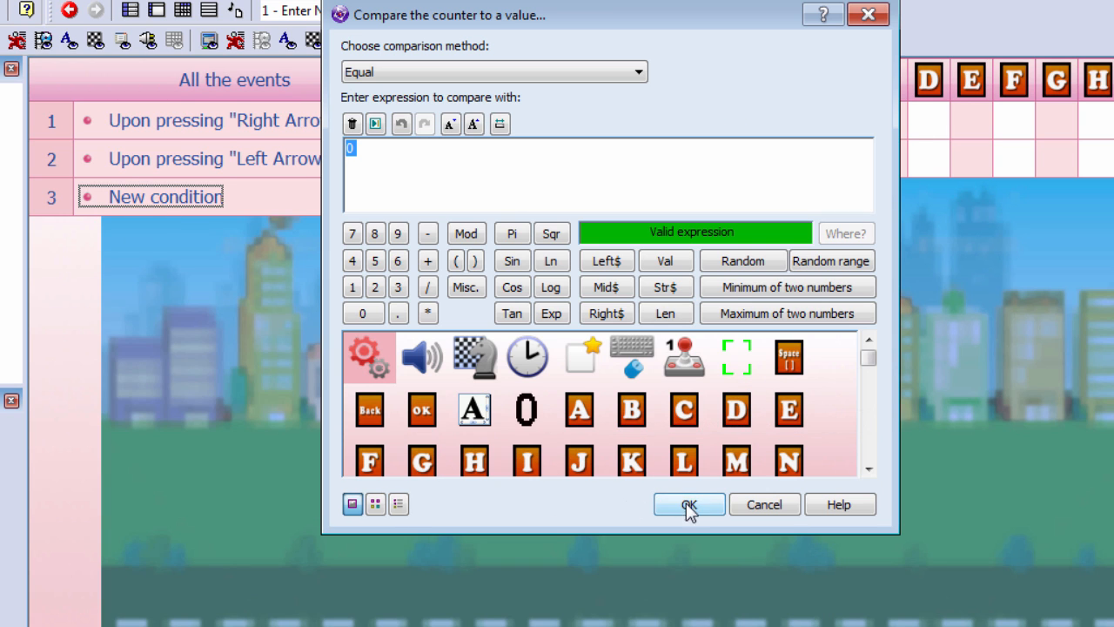
click(688, 504)
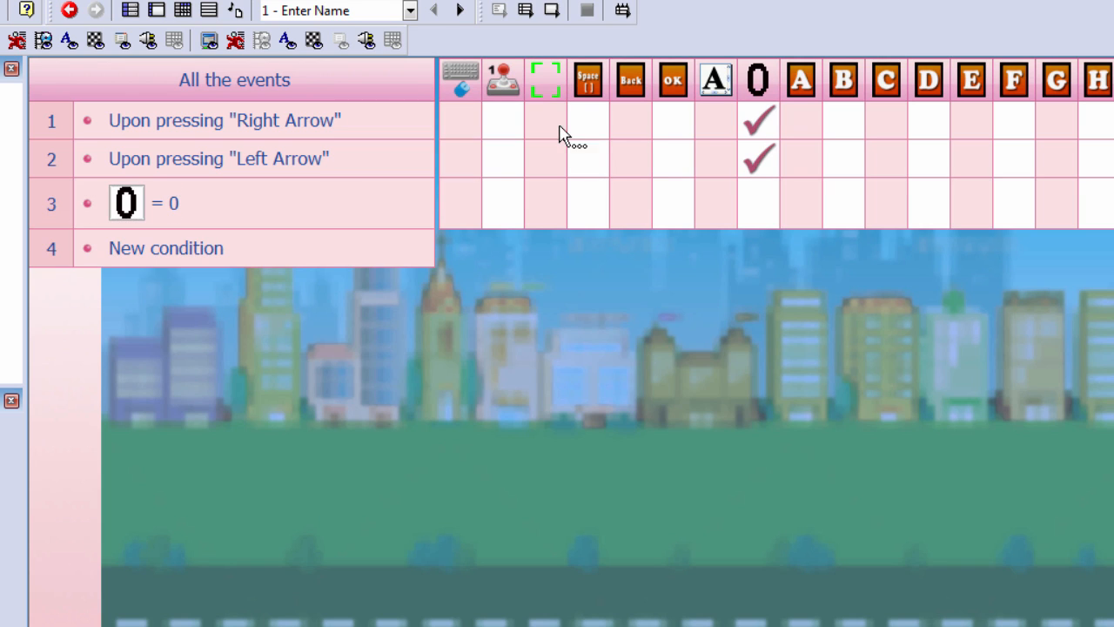
right_click(561, 218)
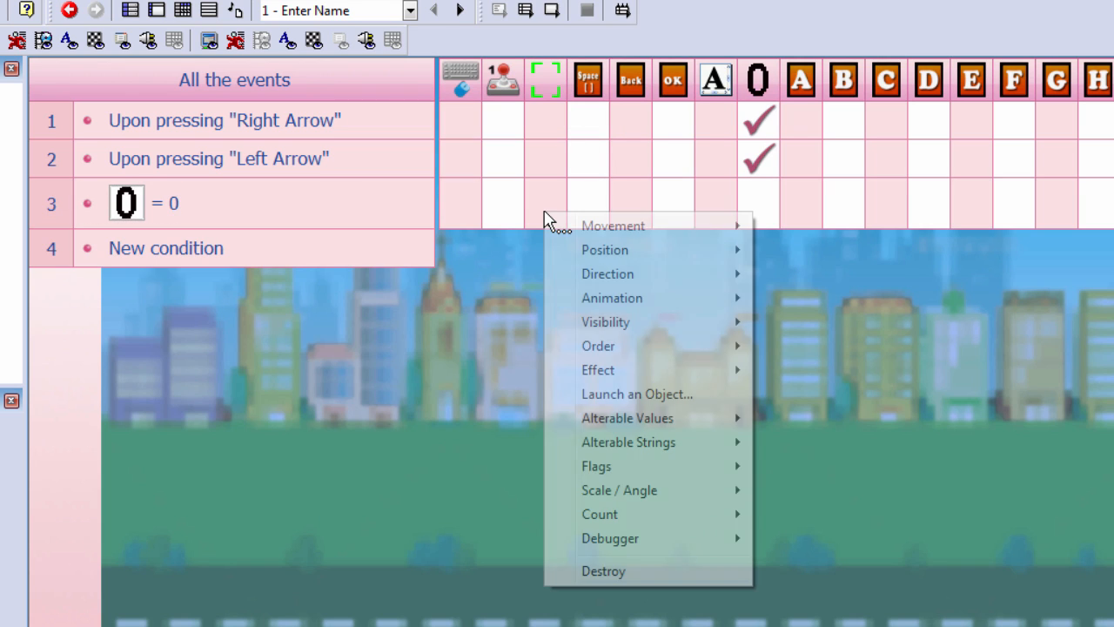
mouse_move(605, 249)
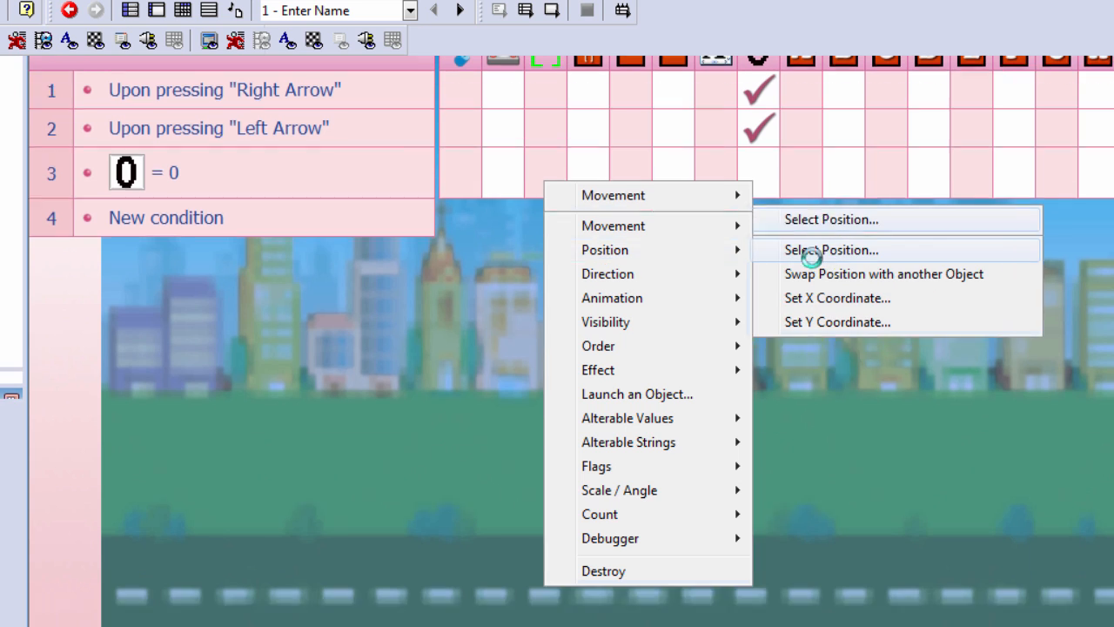
click(831, 250)
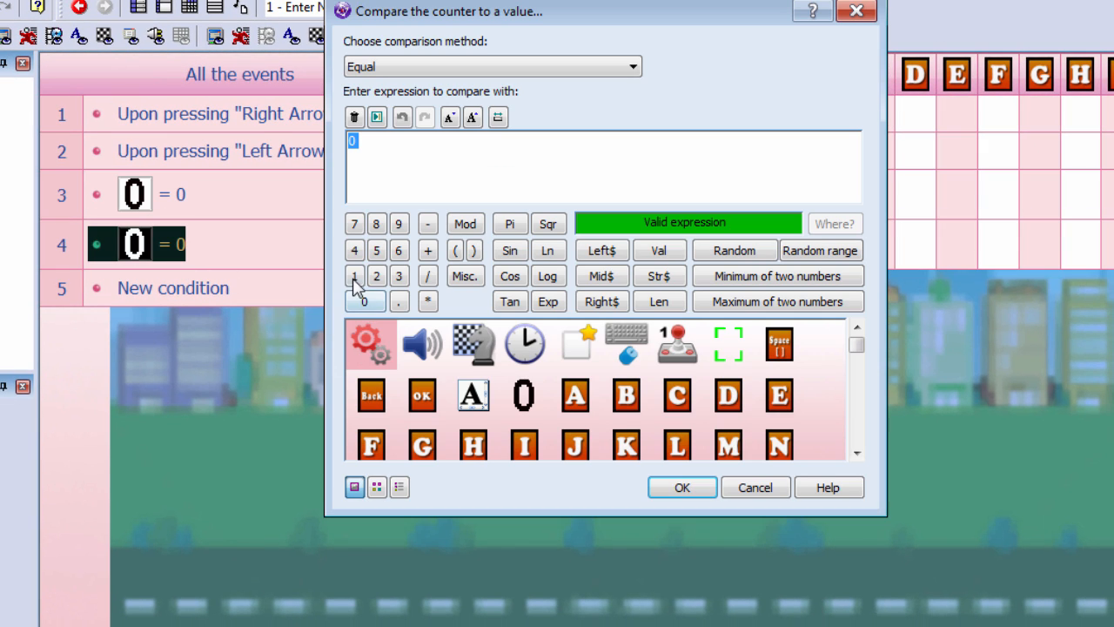
click(681, 487)
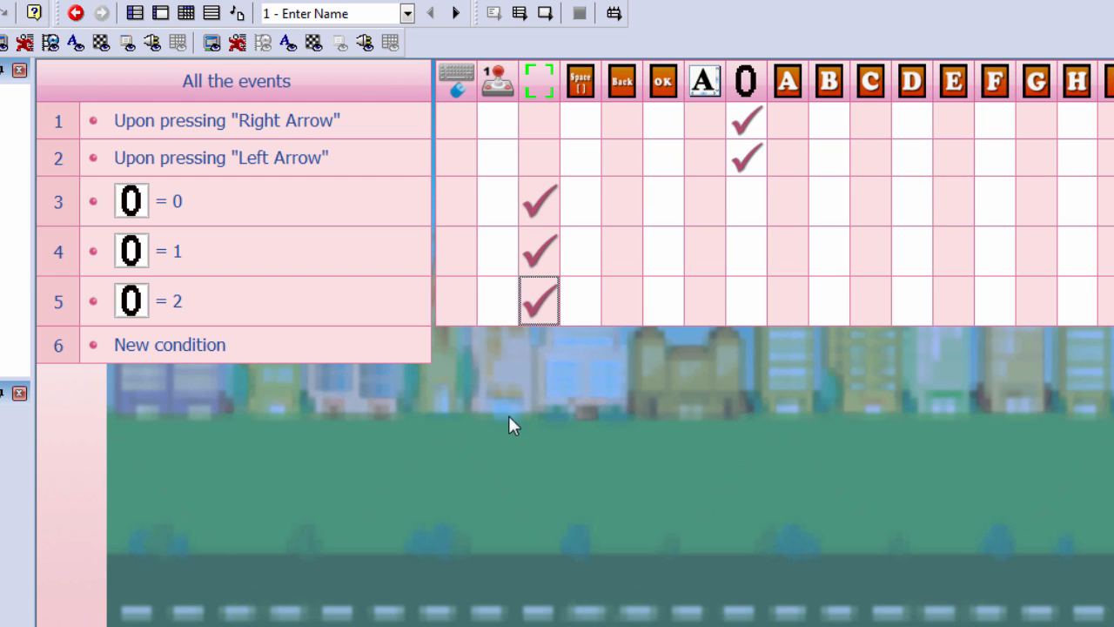
mouse_move(183, 378)
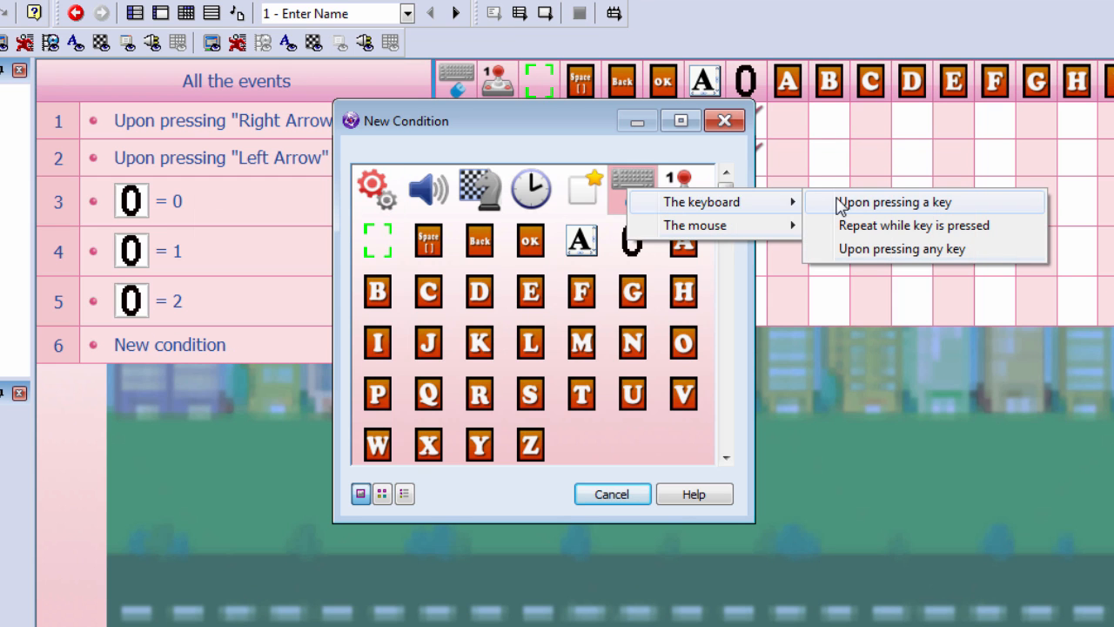
Add a Control-press event over letter A that appends "A" to the Edit Box text
click(893, 201)
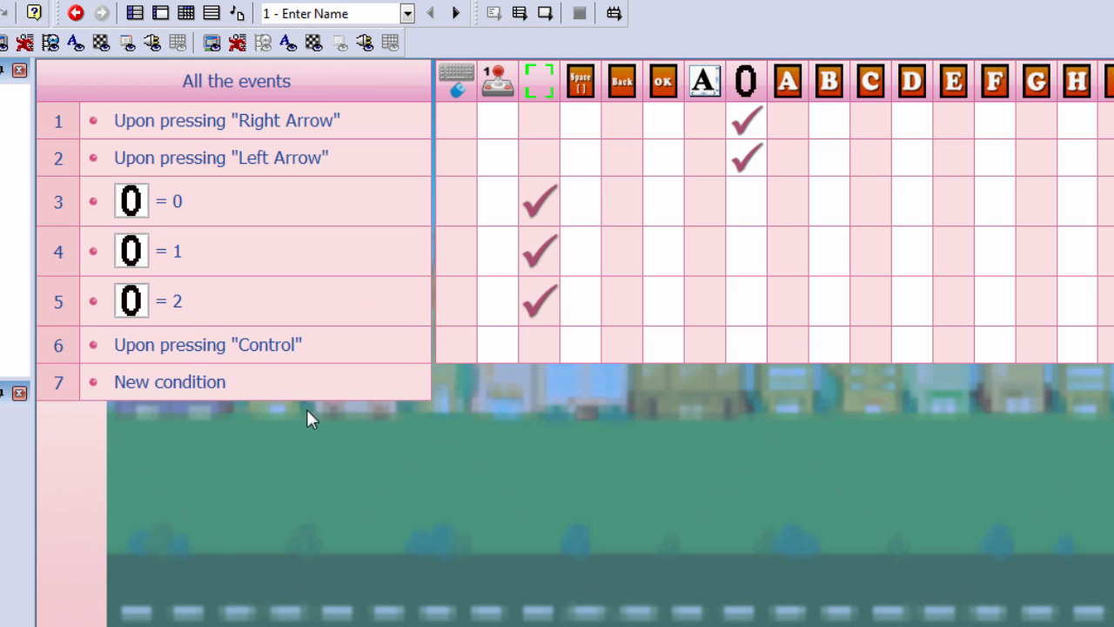
click(170, 381)
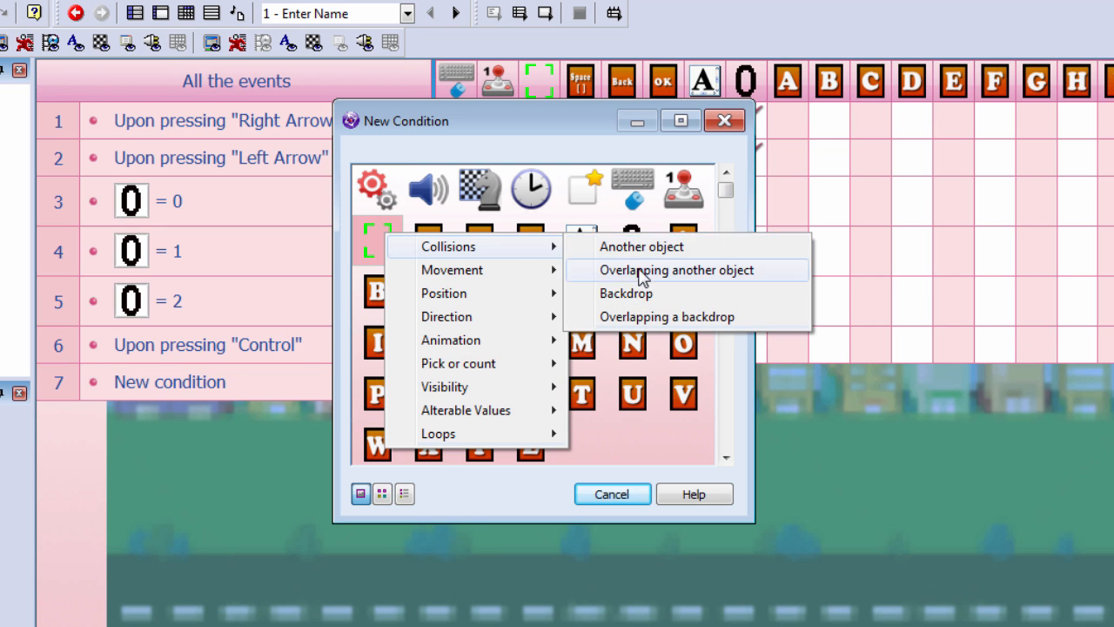
click(677, 269)
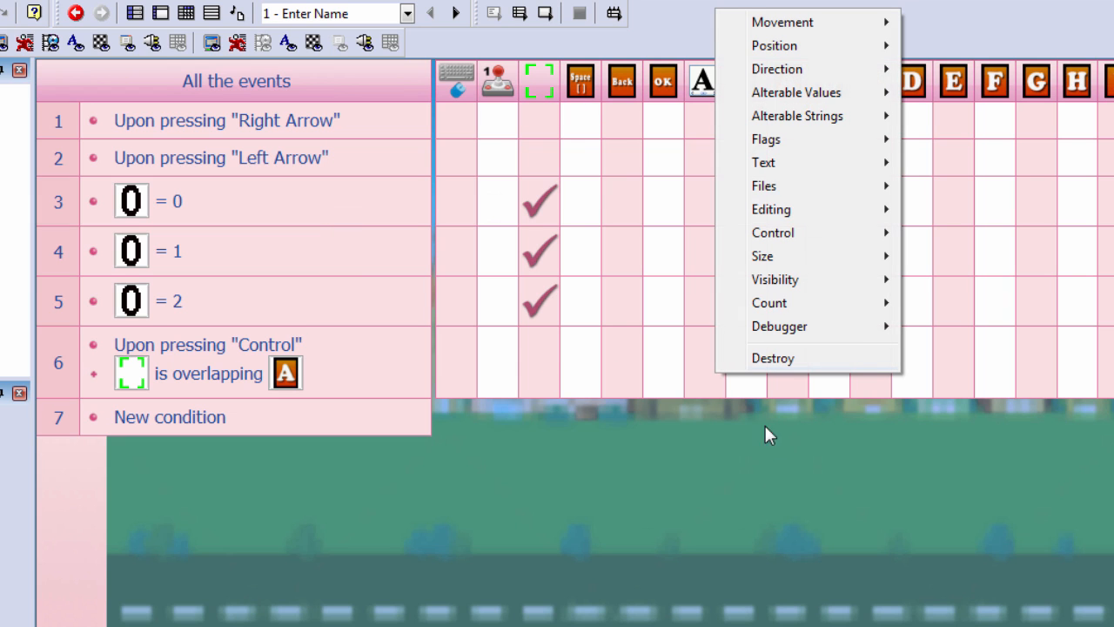
mouse_move(801, 220)
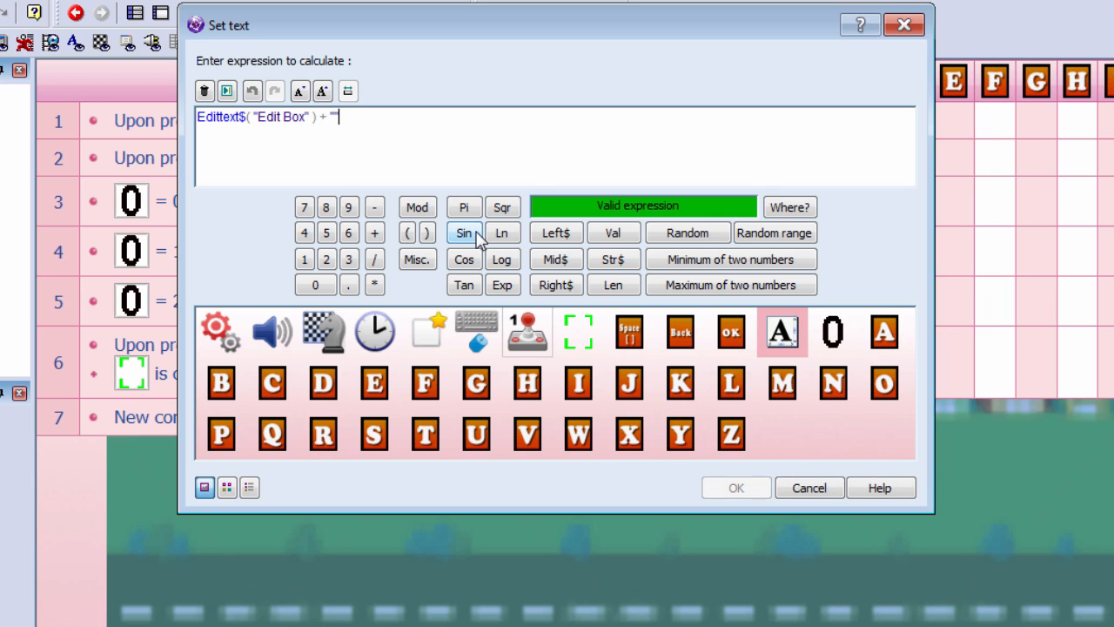
click(781, 331)
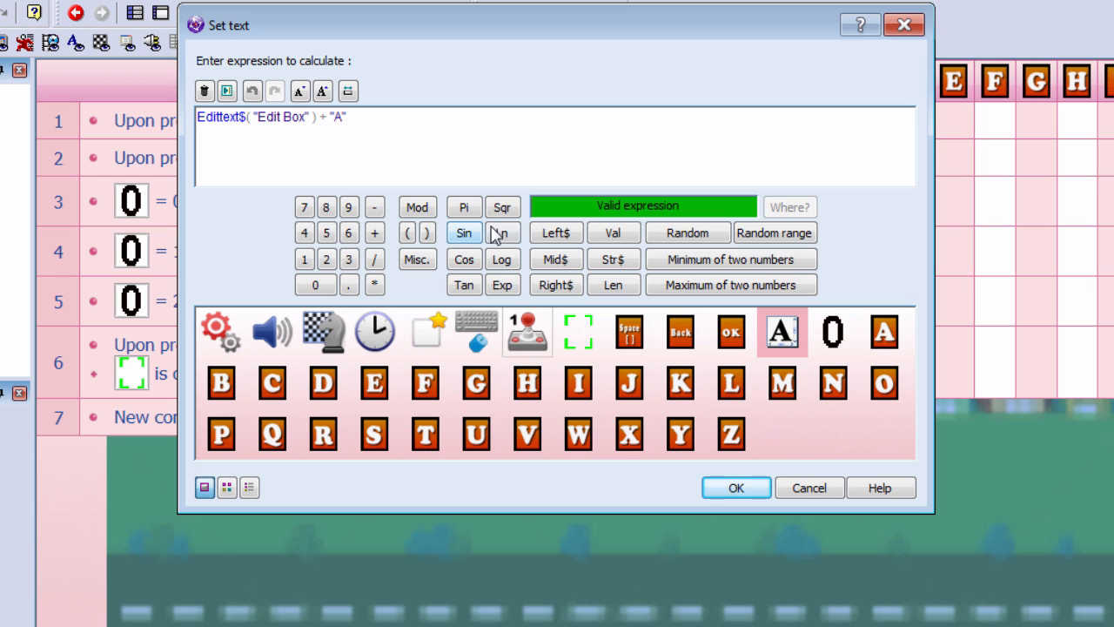
click(735, 487)
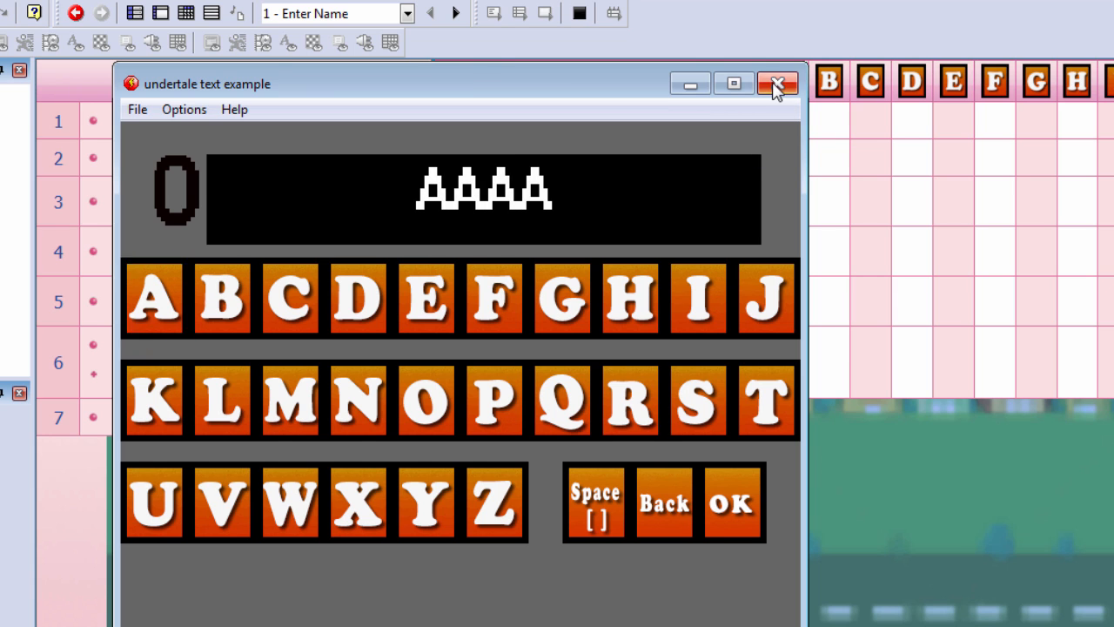
Close the test run and add Control-over-B and Control-over-C events appending those letters
click(777, 84)
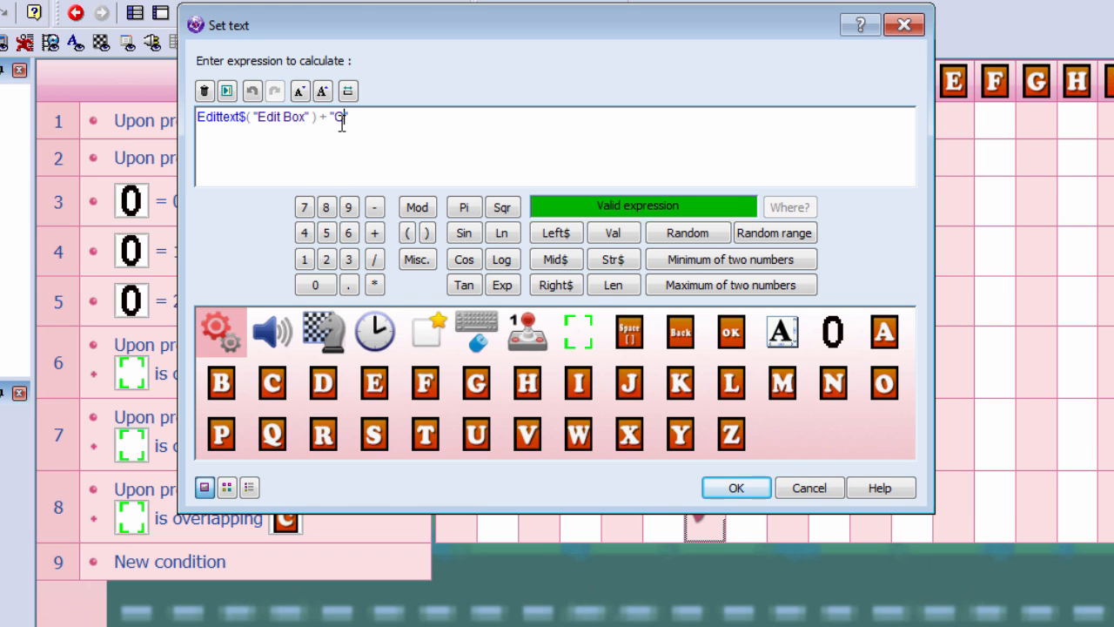
click(735, 488)
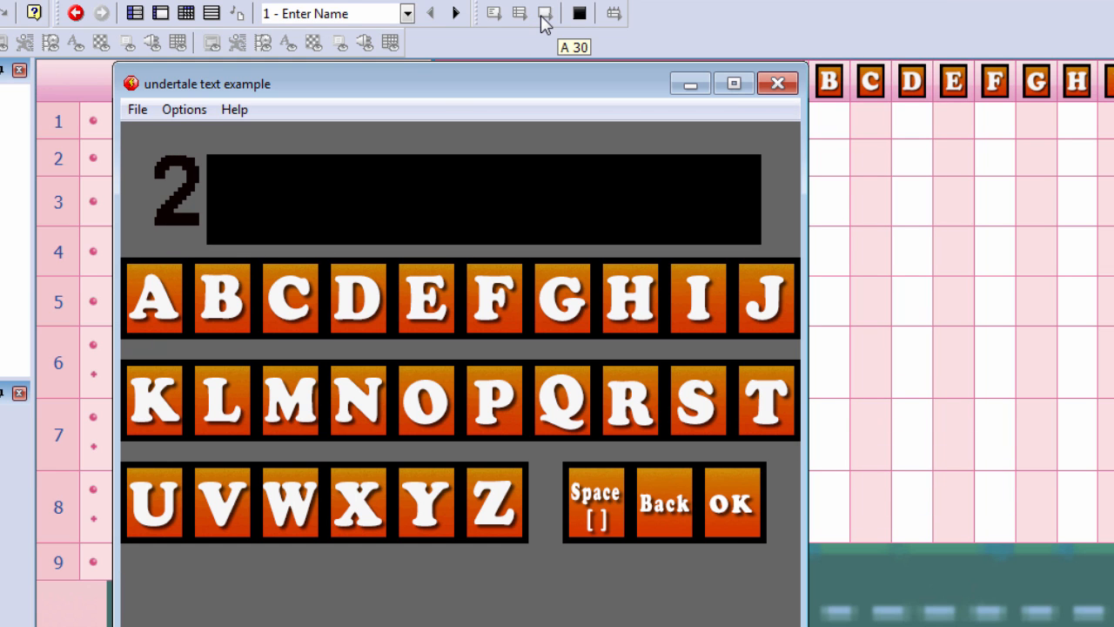
click(290, 299)
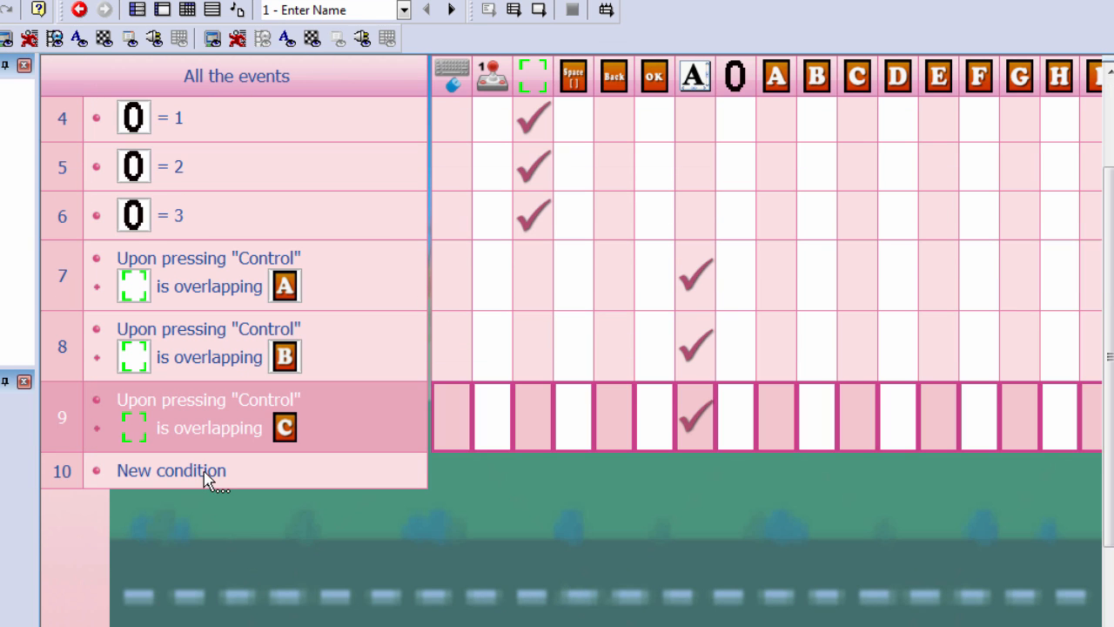
Add a Control-over-Space event that appends a space to the Edit Box text
click(171, 470)
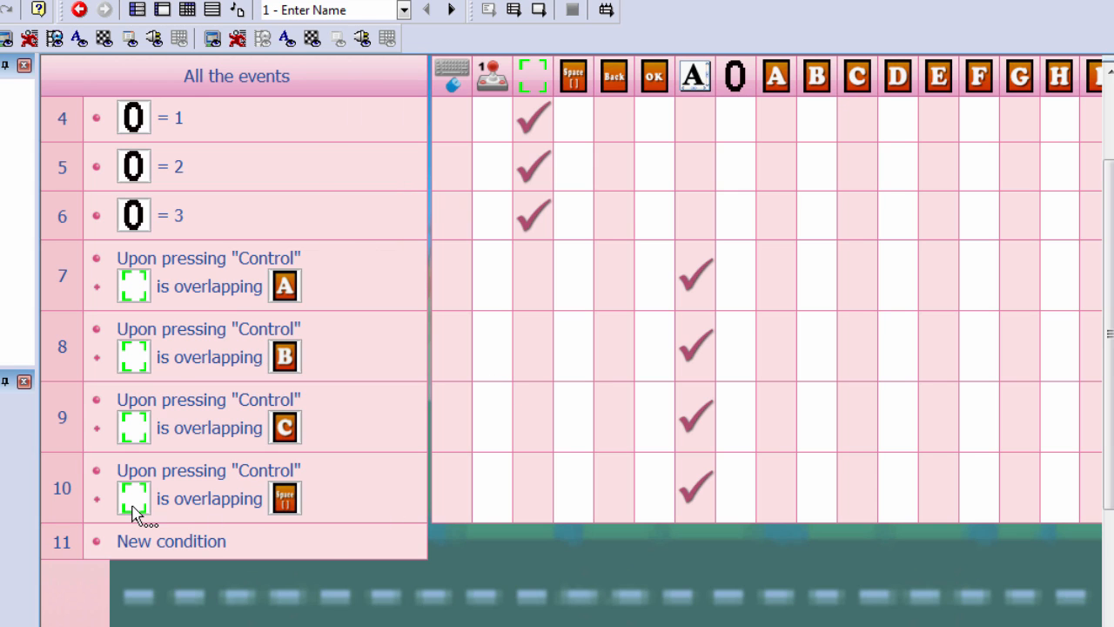
mouse_move(623, 531)
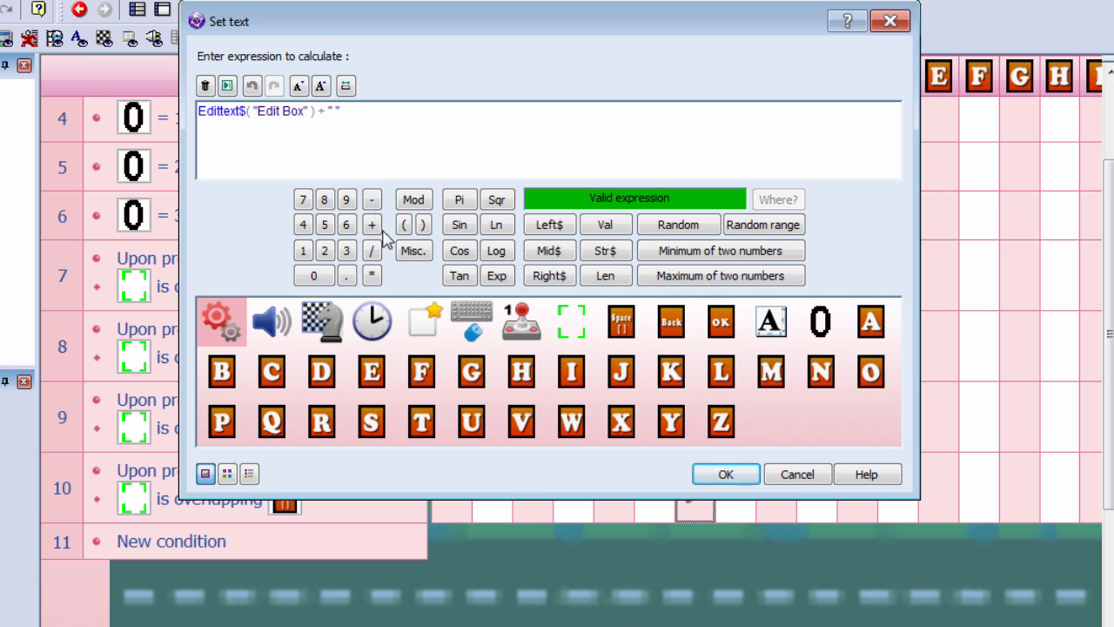
mouse_move(557, 322)
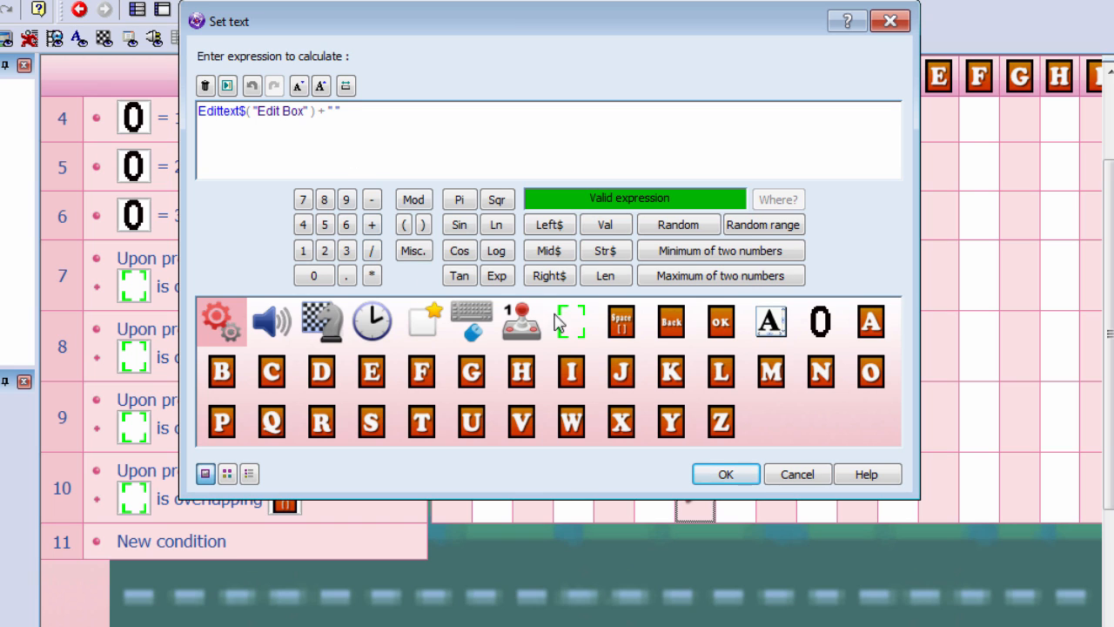
click(725, 474)
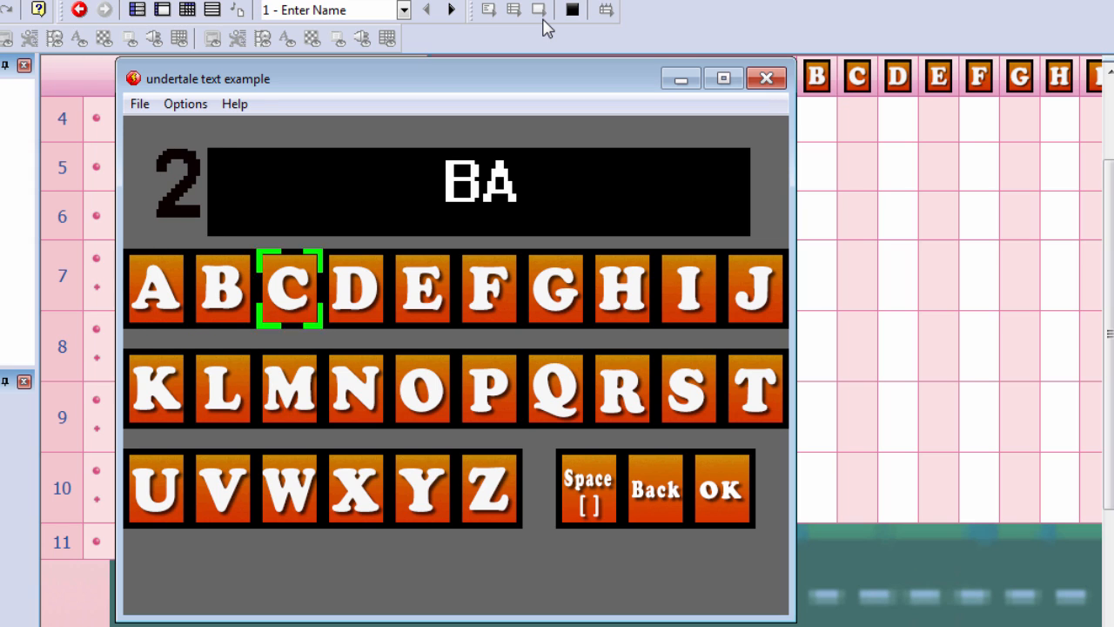
Type 'BAC BAC' in the test run, then close it
click(289, 289)
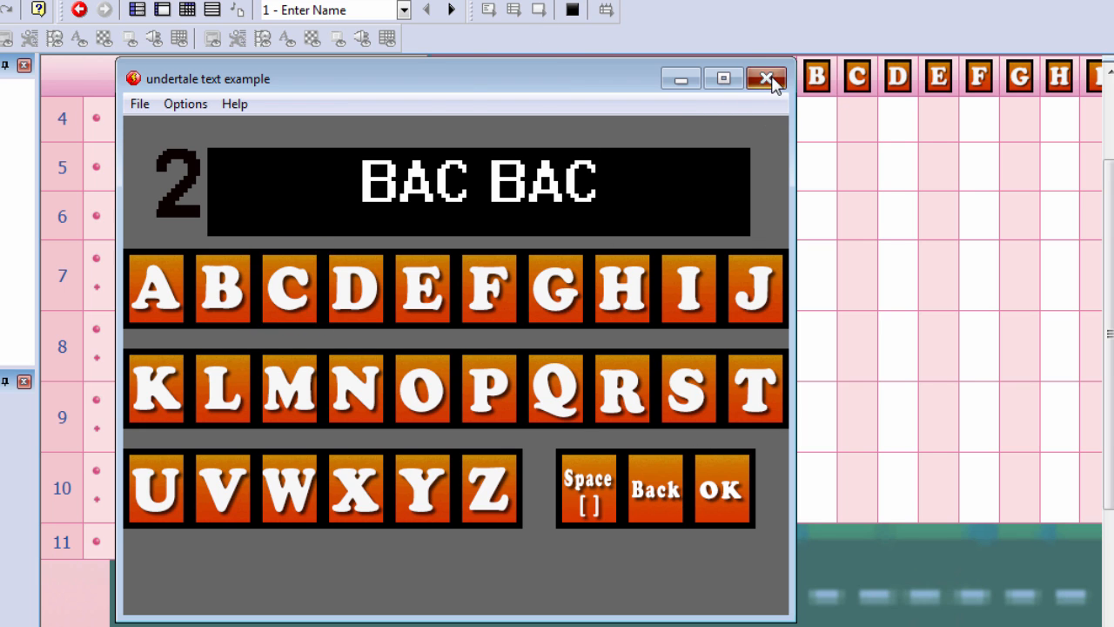
click(765, 78)
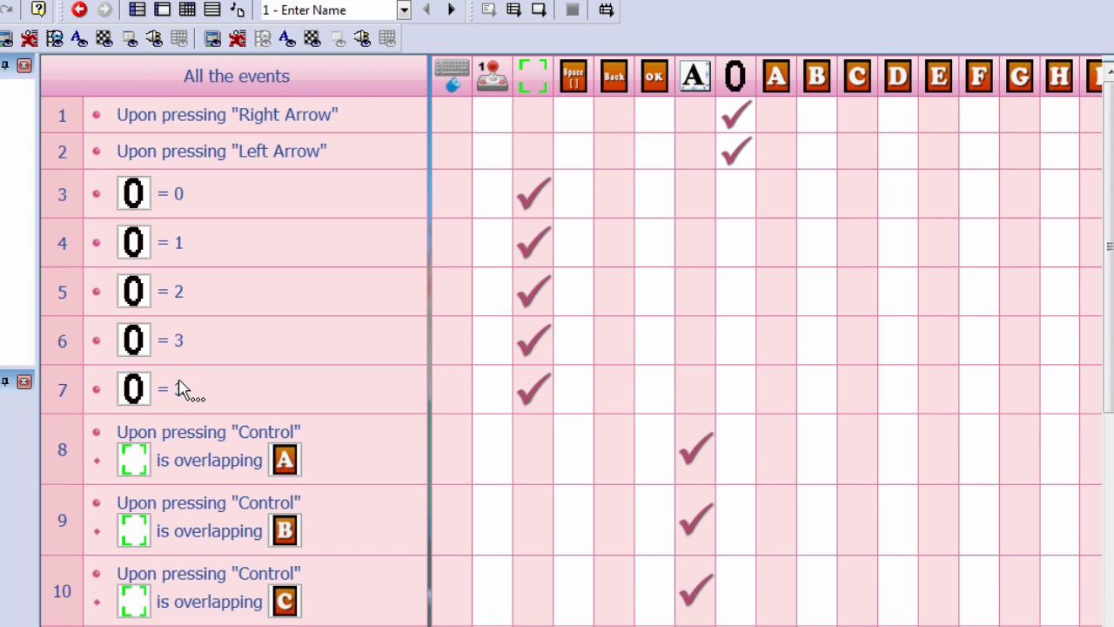
Make counter value 4 place the selector on the Space button
double_click(161, 389)
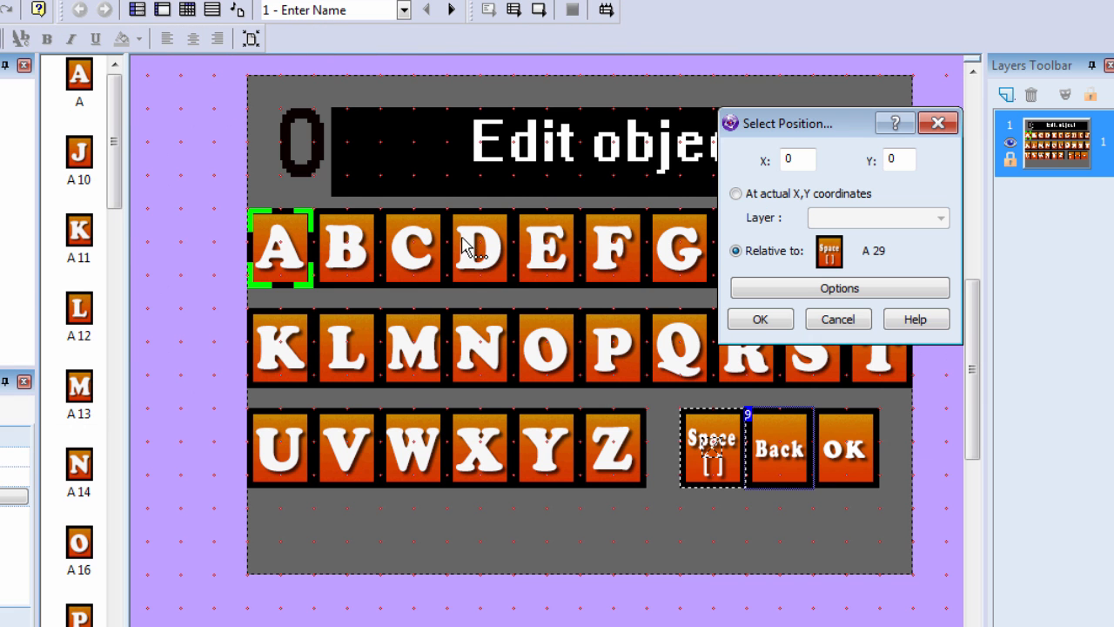
click(777, 447)
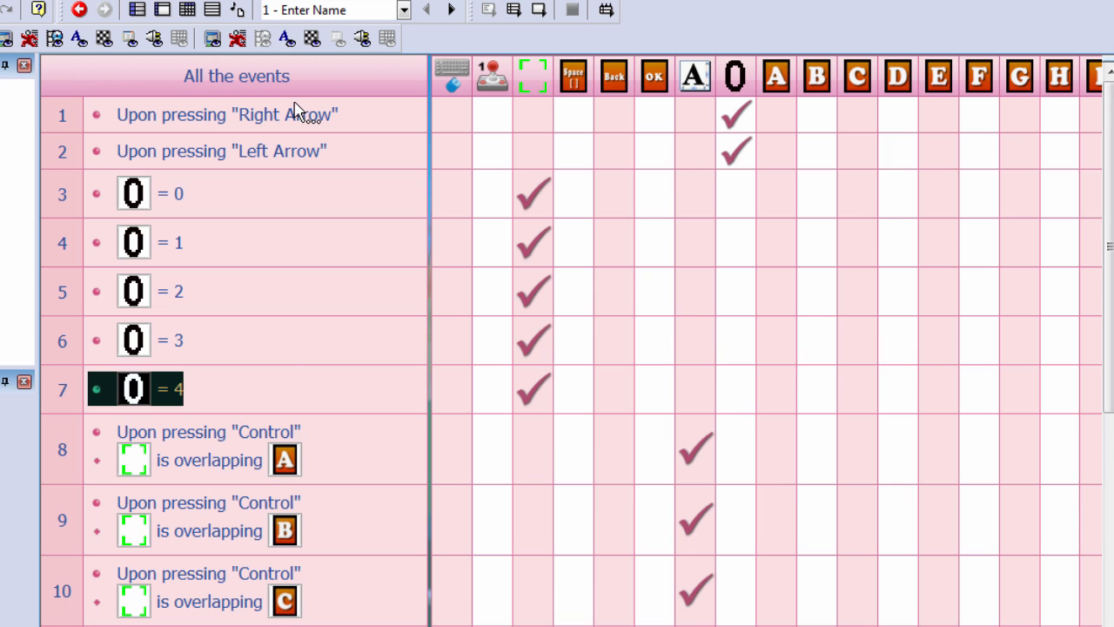
scroll(down, 3)
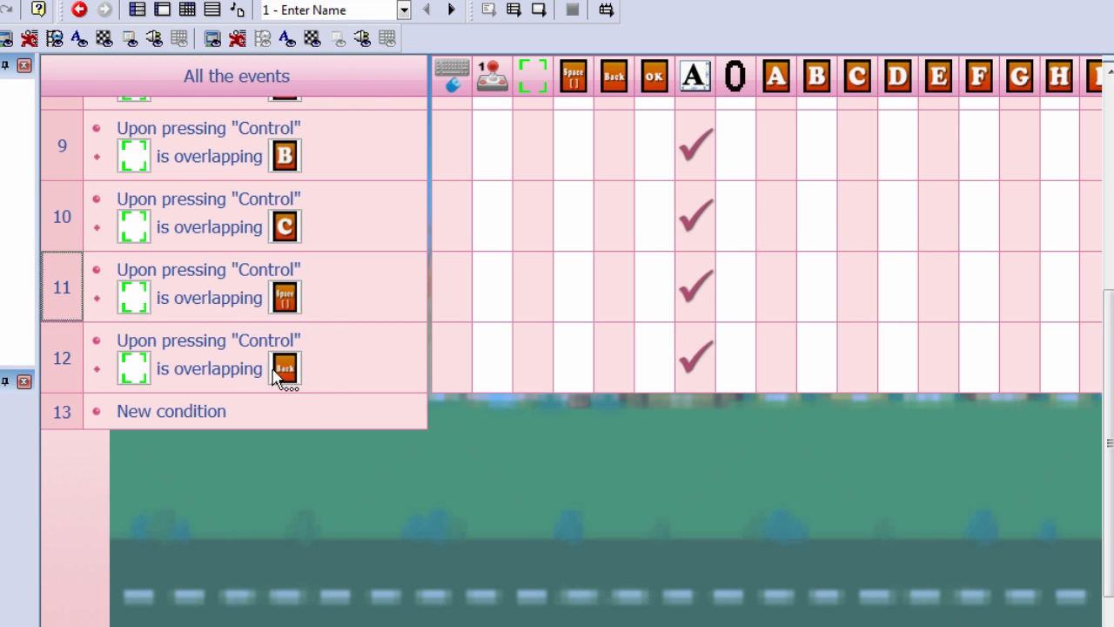
Set Back's text to Left$(Edittext$("Edit Box"), Len(Edittext$("Edit Box"))-1) and test it
right_click(283, 366)
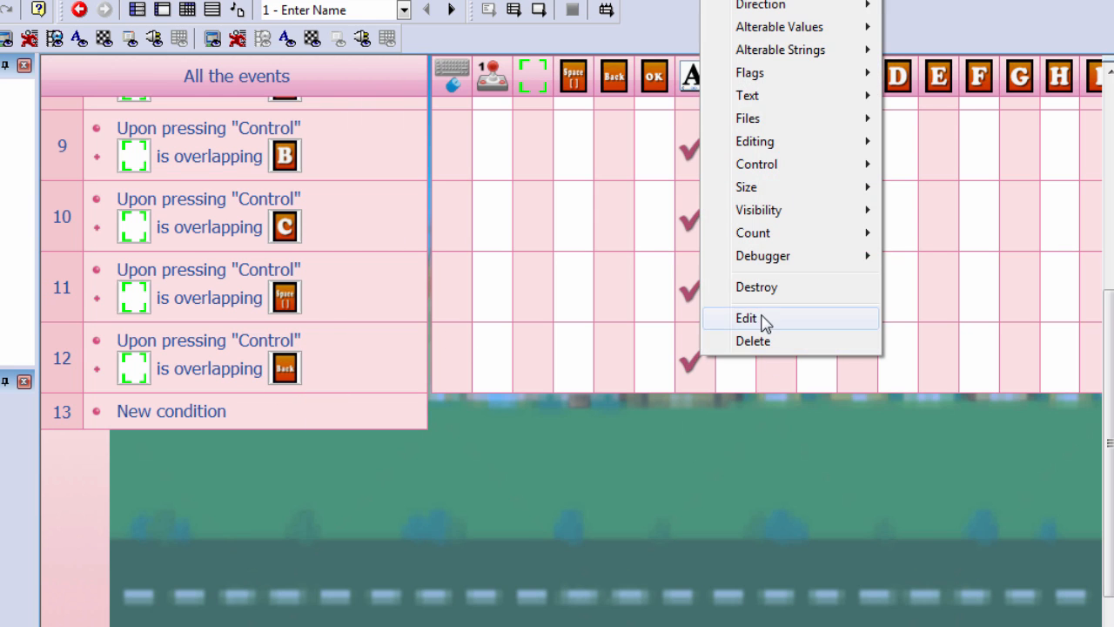
click(746, 318)
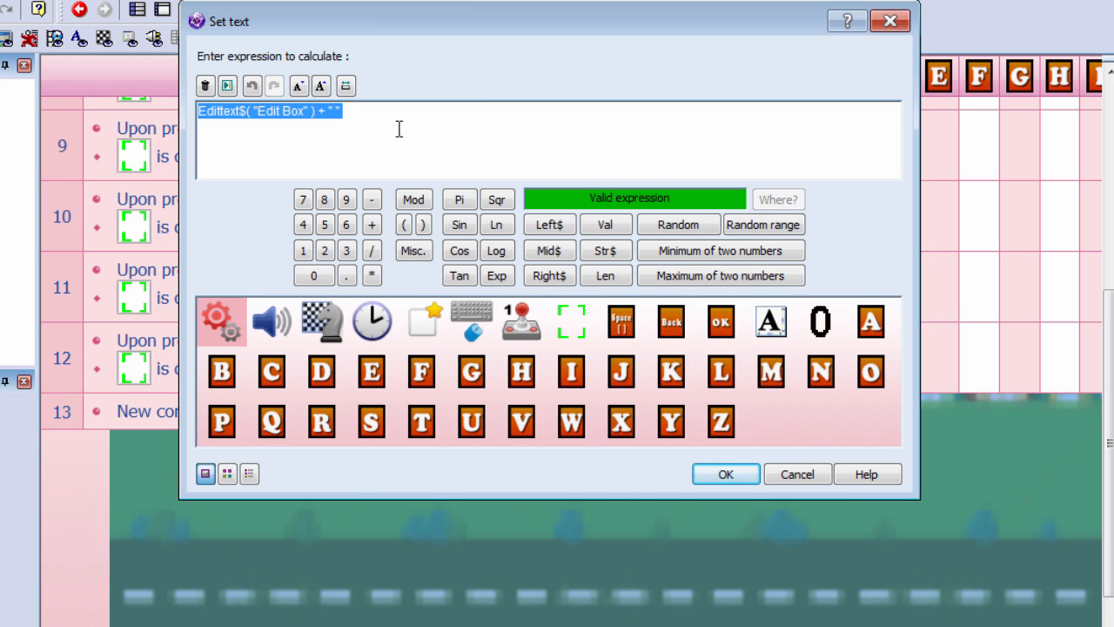
click(205, 85)
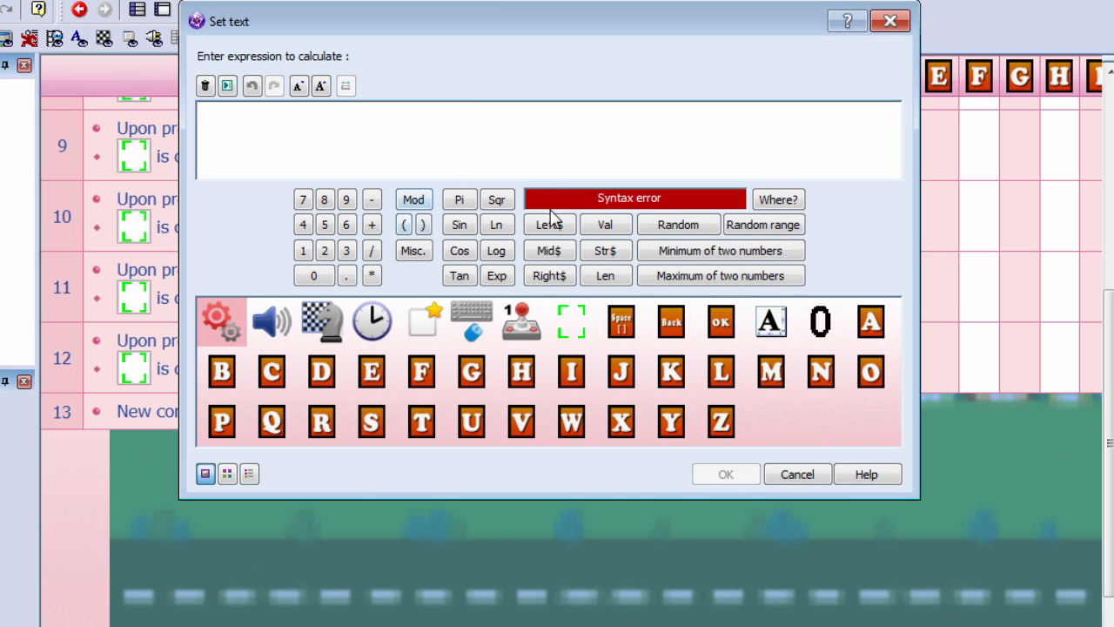
click(548, 225)
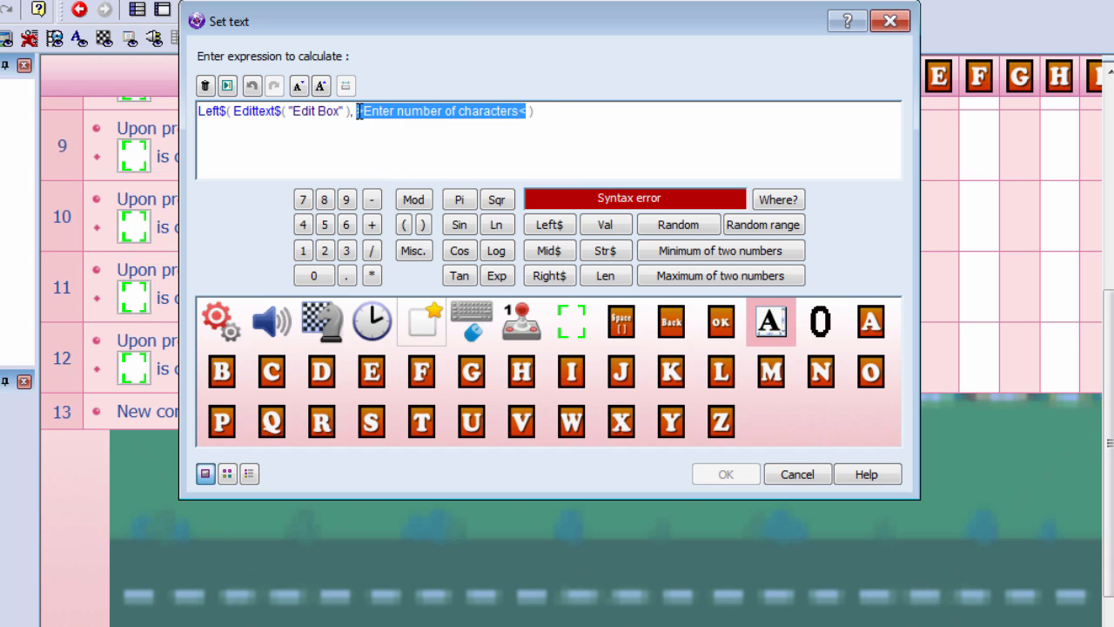
click(220, 320)
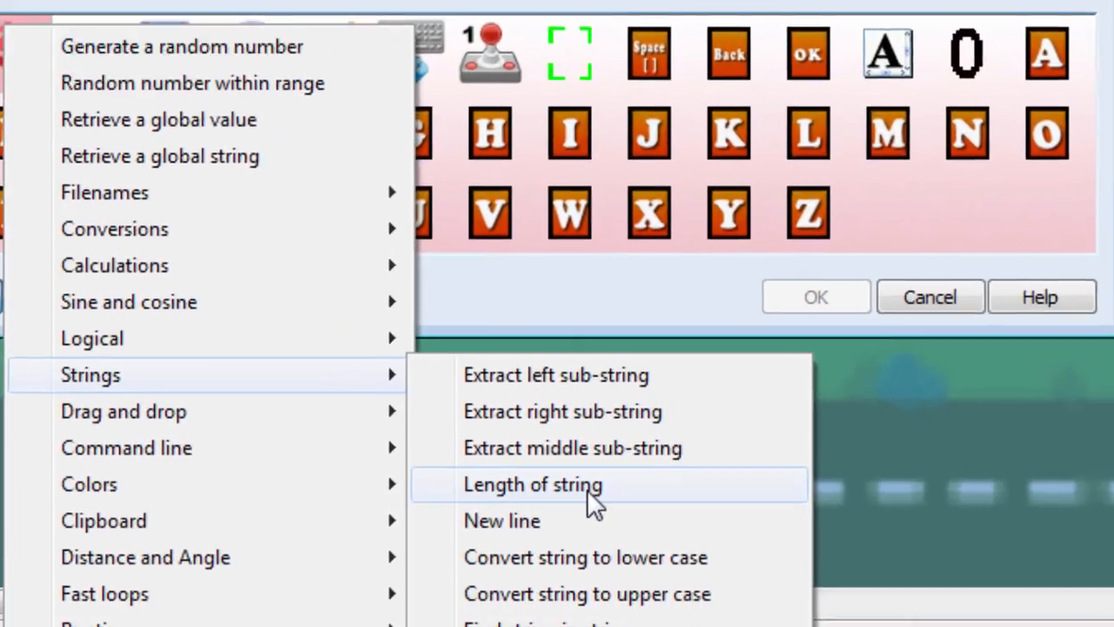
click(533, 485)
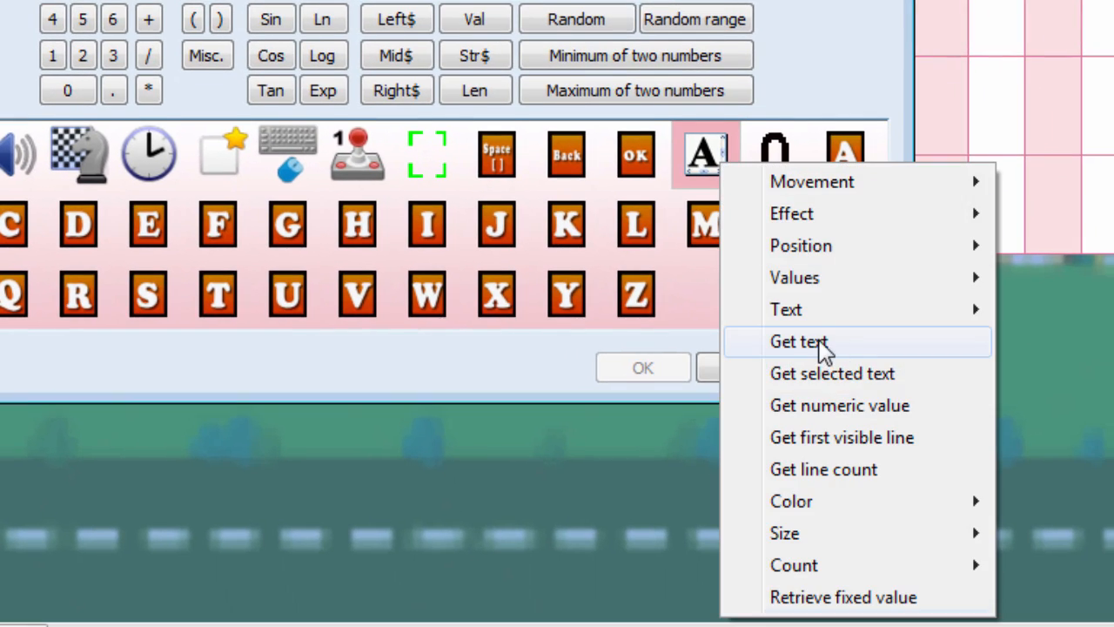
click(799, 341)
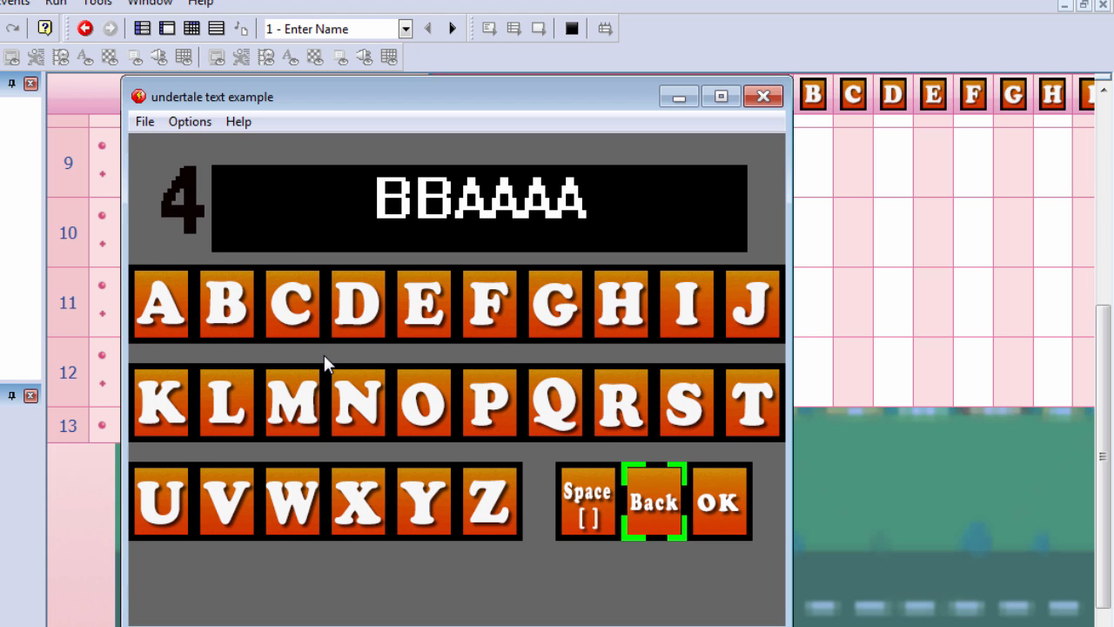
click(653, 500)
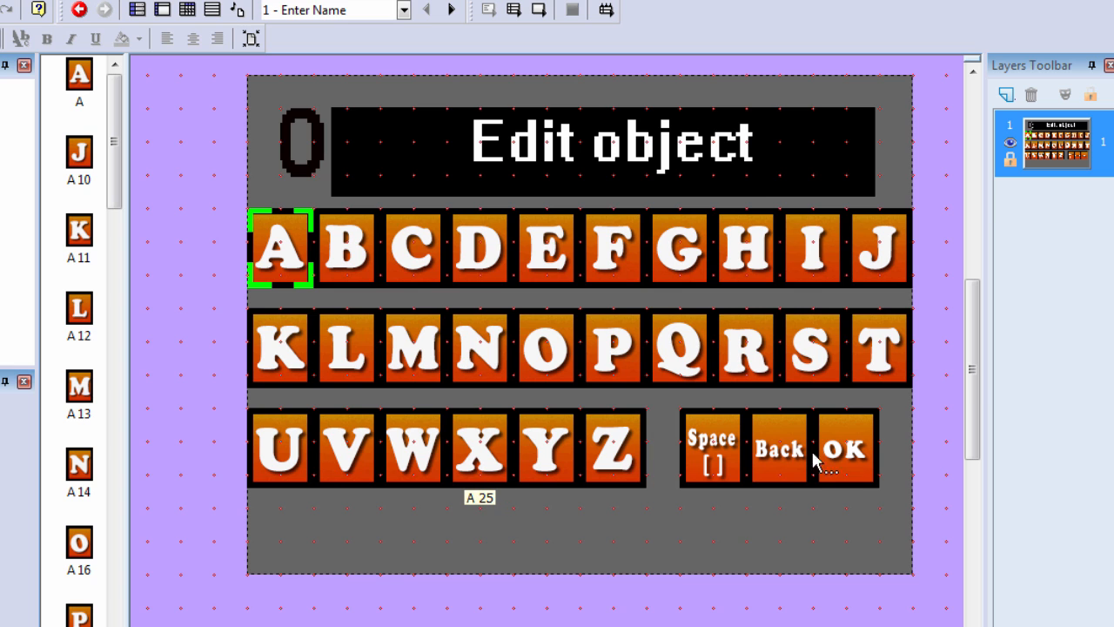
mouse_move(253, 87)
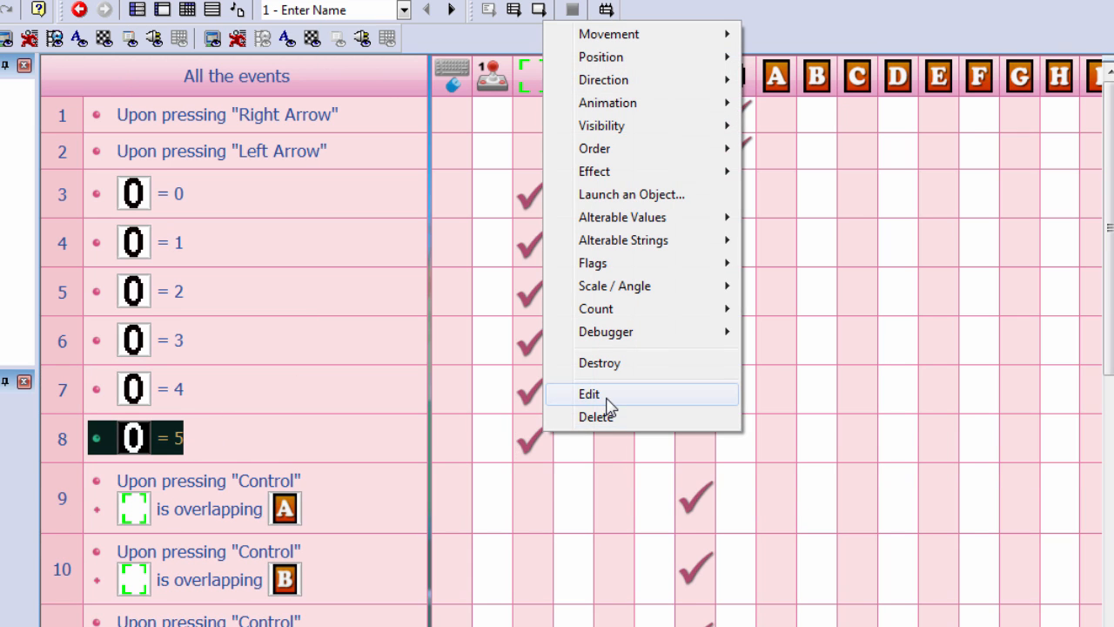
Add a condition for Control pressed while the selector overlaps the OK object
click(589, 394)
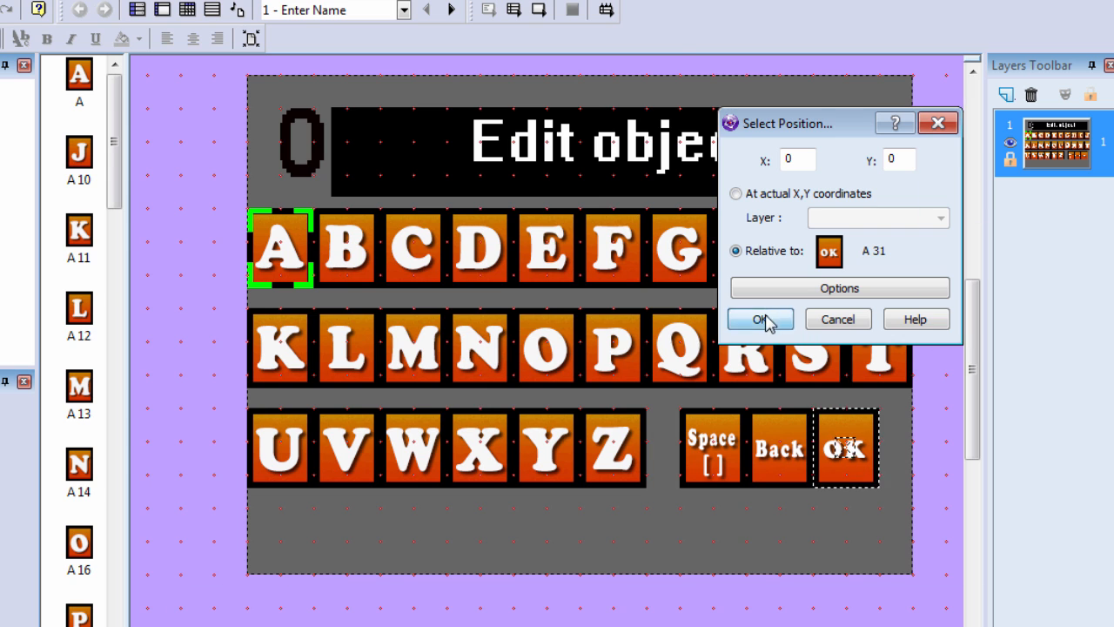
click(758, 318)
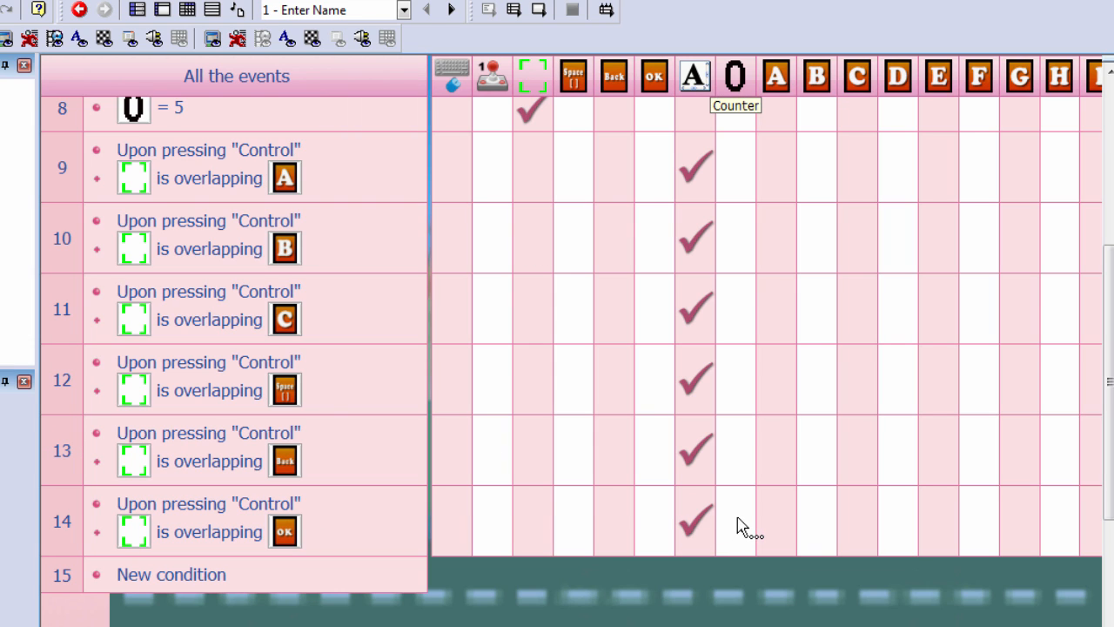
On OK, store Edittext$("Edit Box") in Global String A and jump to the next frame
click(695, 521)
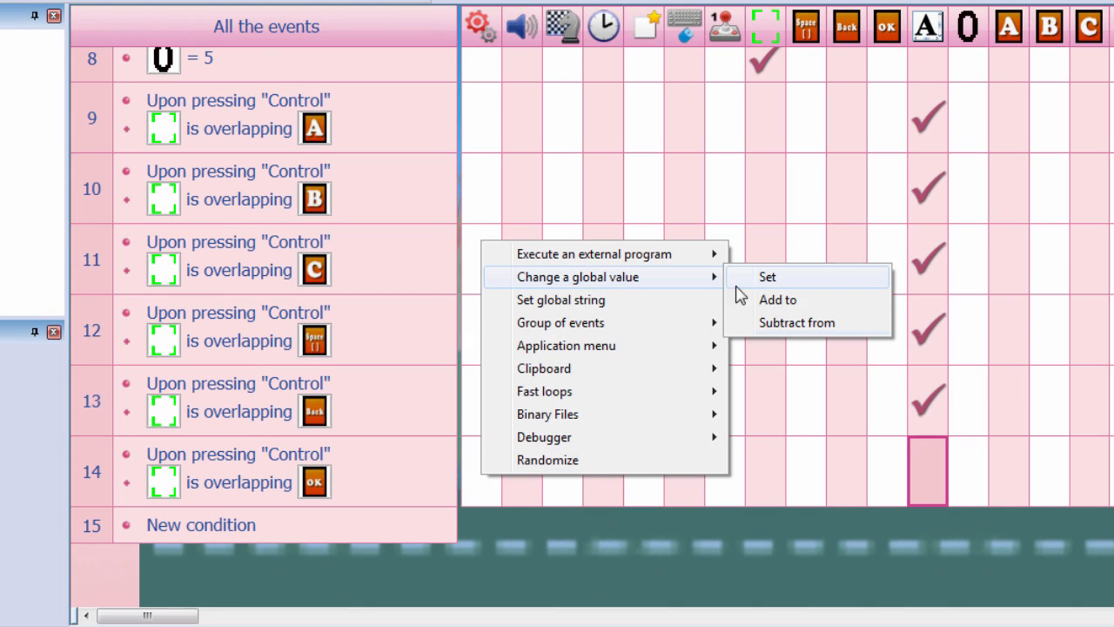
click(767, 276)
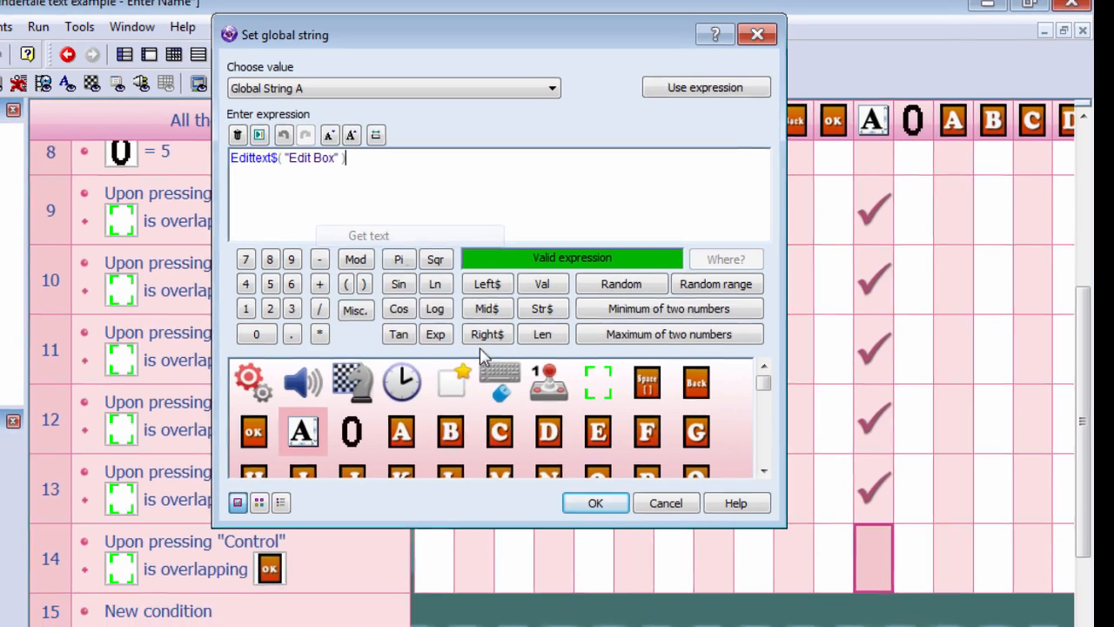
click(595, 502)
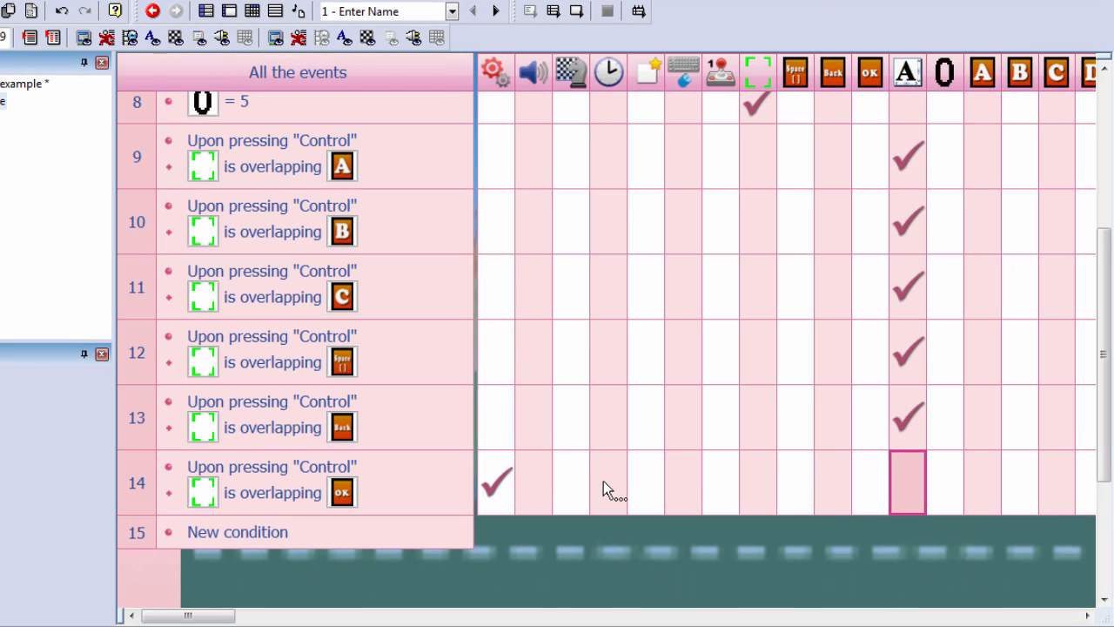
right_click(570, 483)
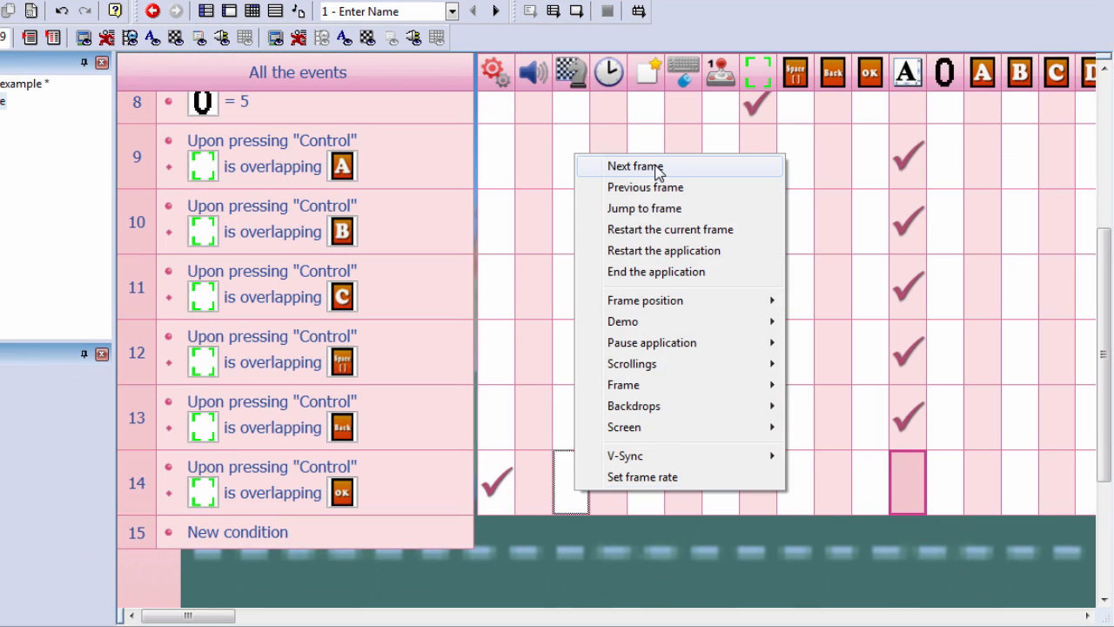
click(635, 166)
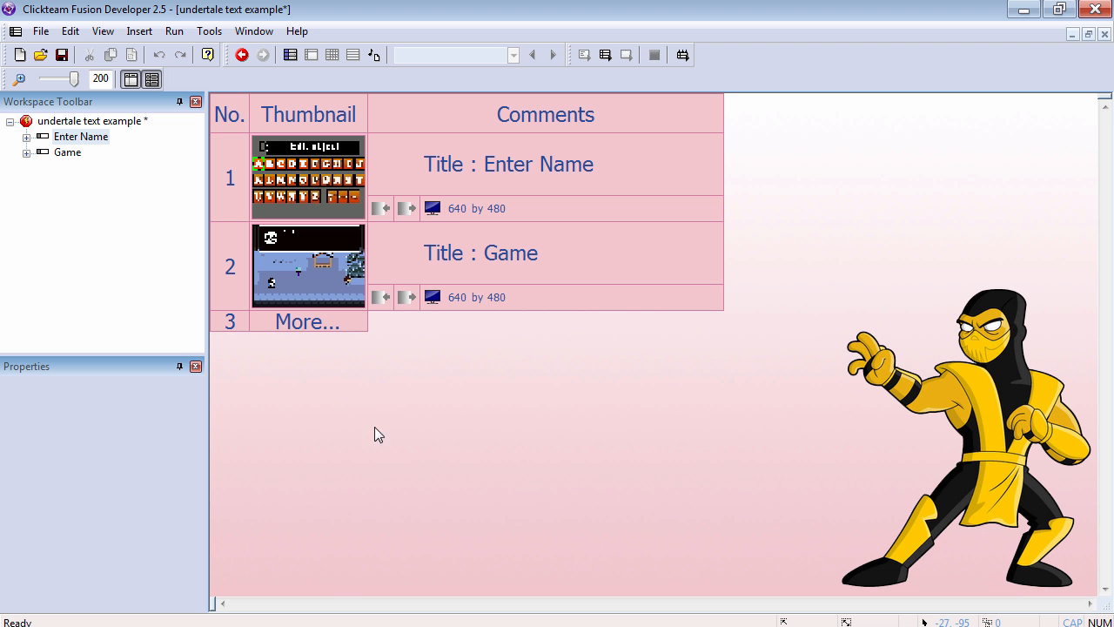
In the Game frame, set the text object to Global String A at Start of Frame, then run
double_click(308, 265)
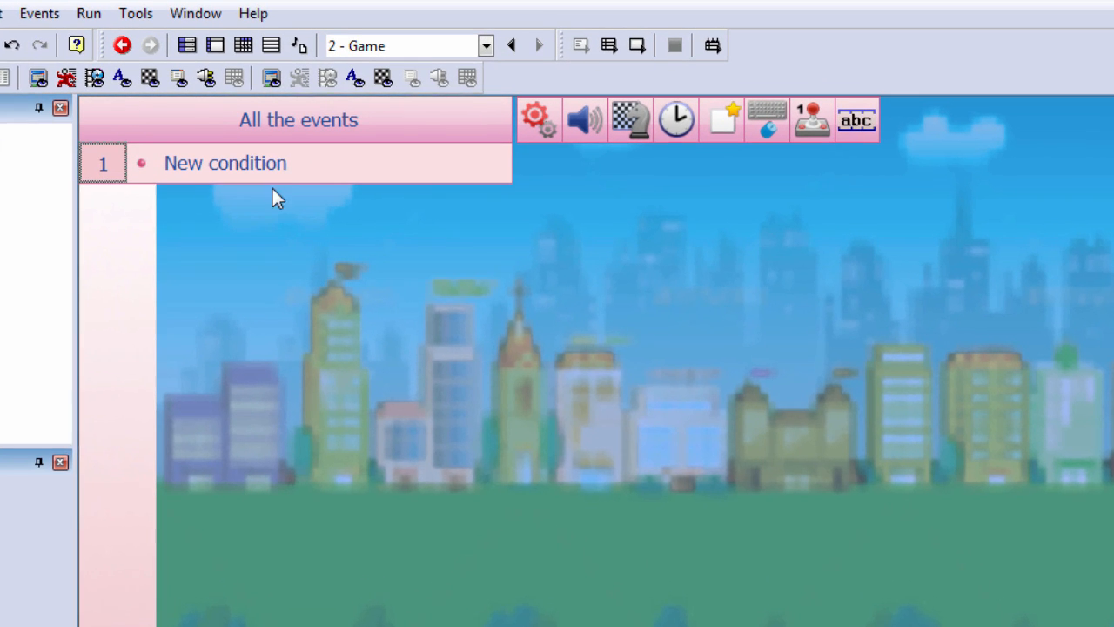
click(225, 163)
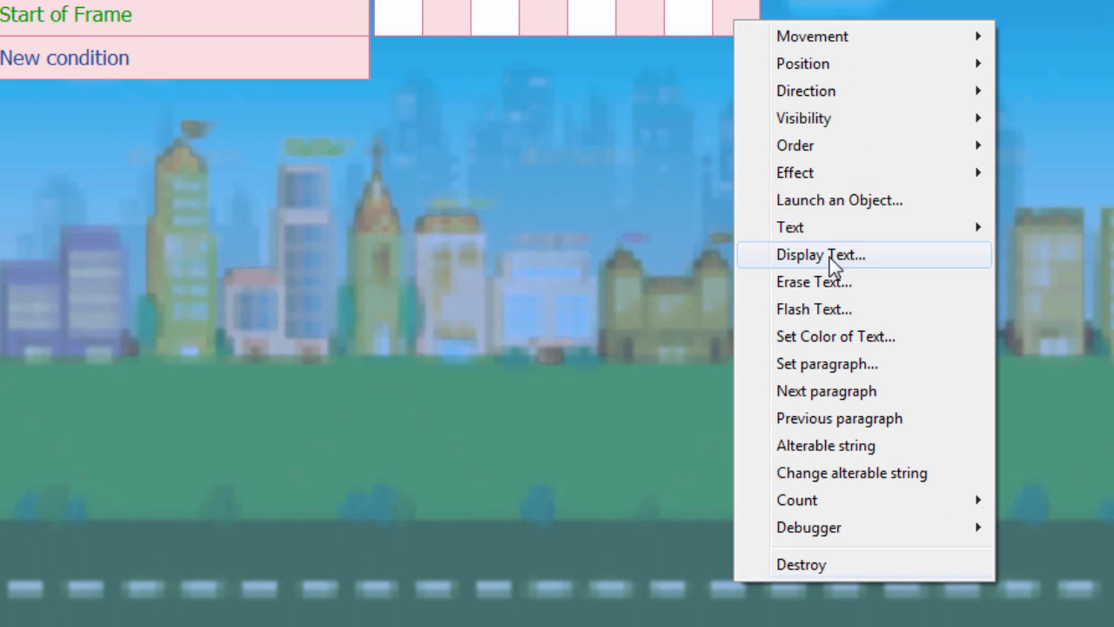
mouse_move(860, 457)
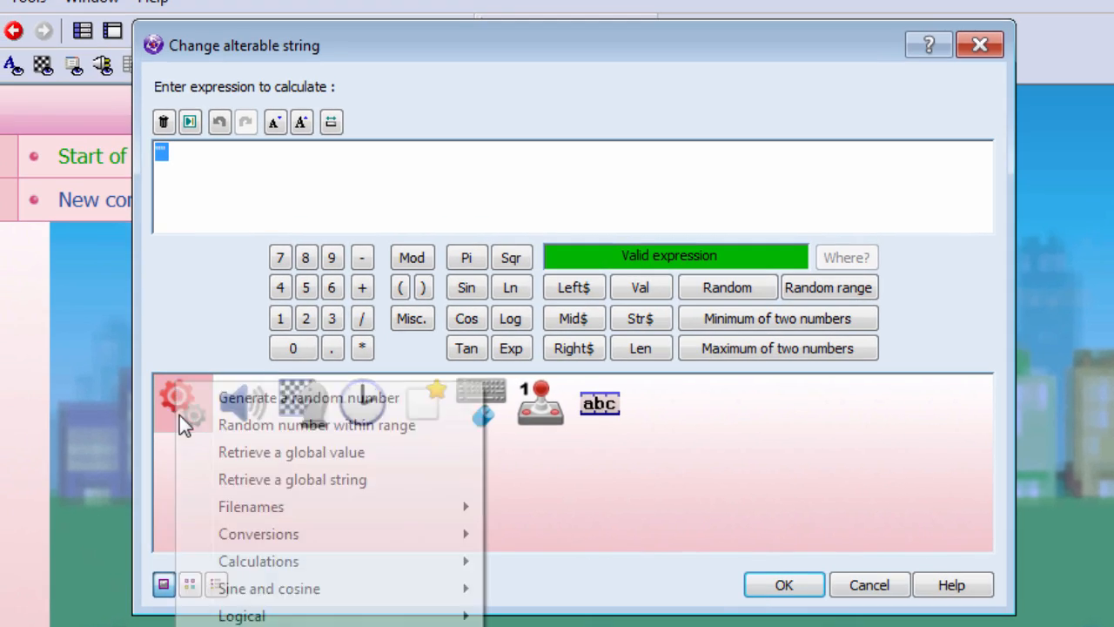
mouse_move(338, 496)
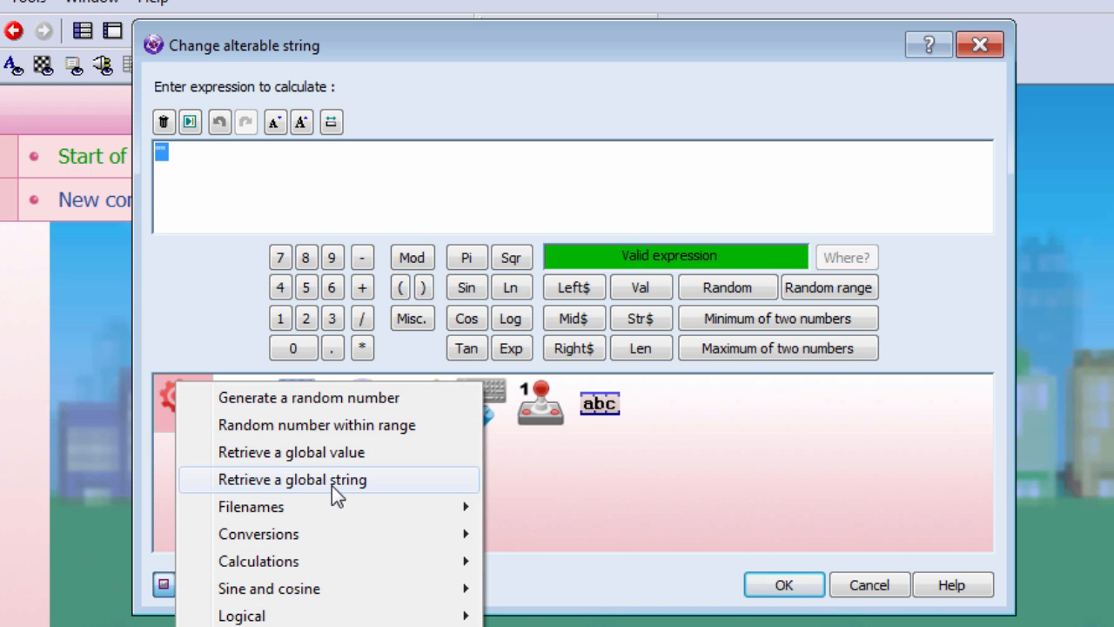
click(292, 478)
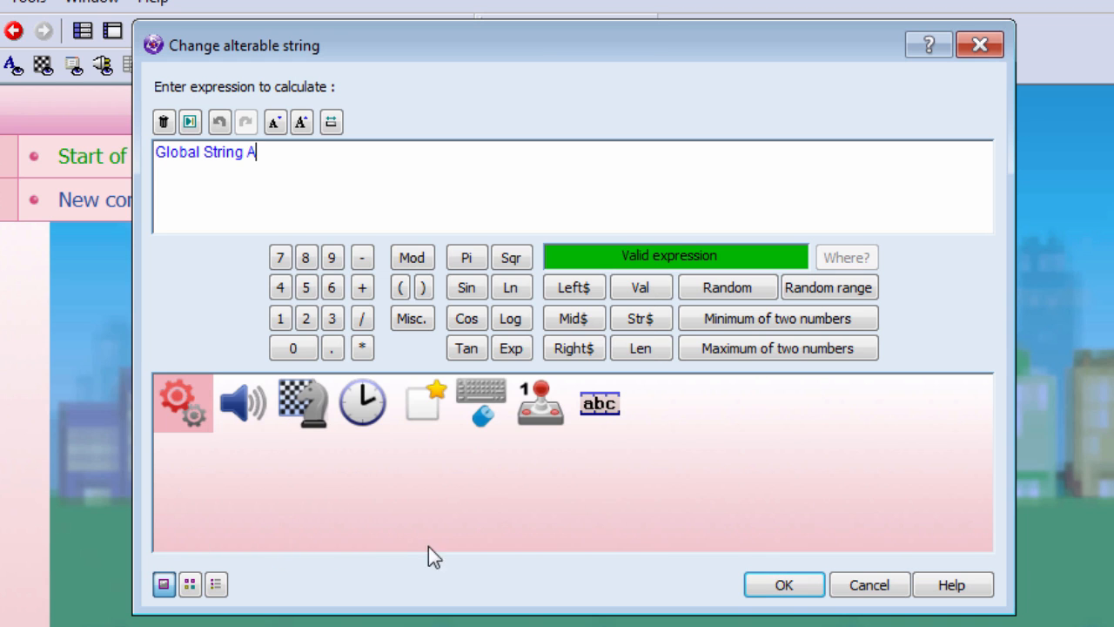
click(782, 584)
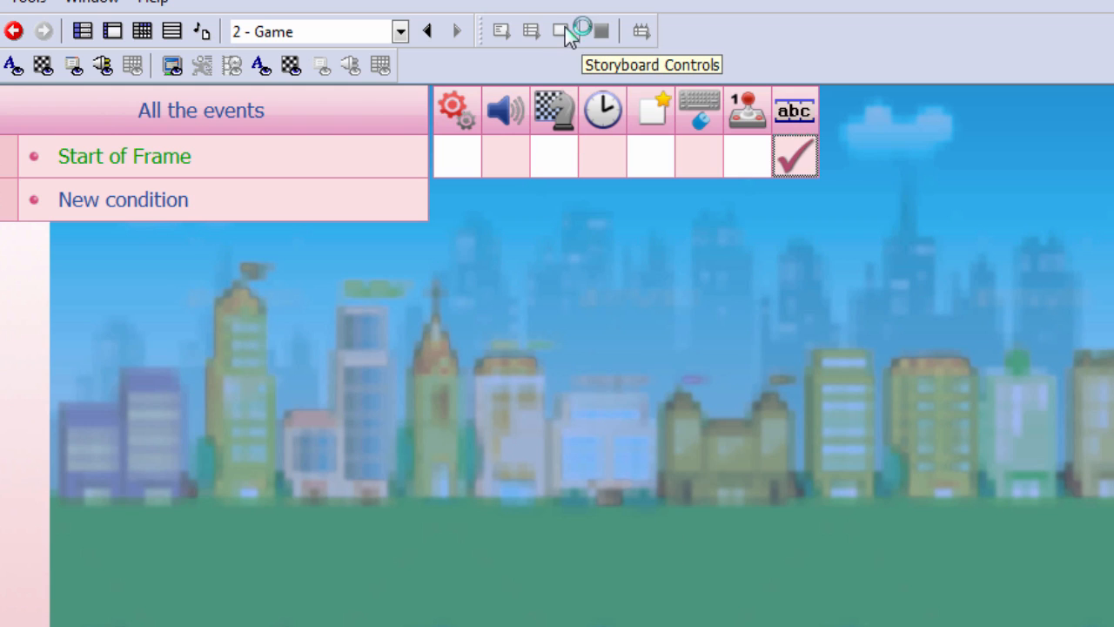
click(582, 30)
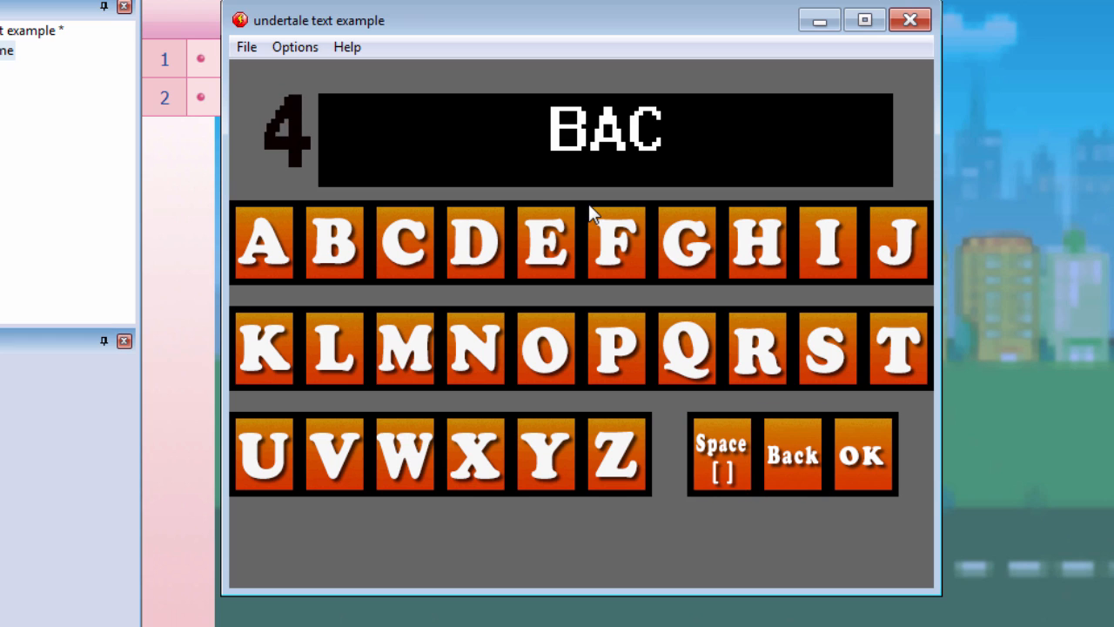
Press OK with name BAC to reach Sans's dialogue showing it
click(862, 454)
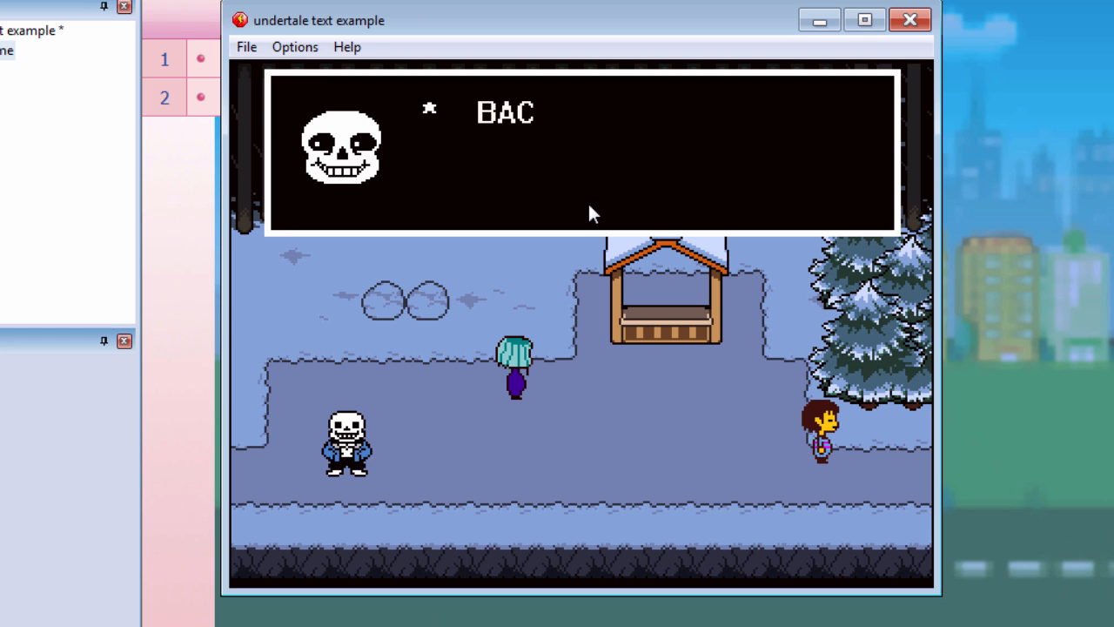